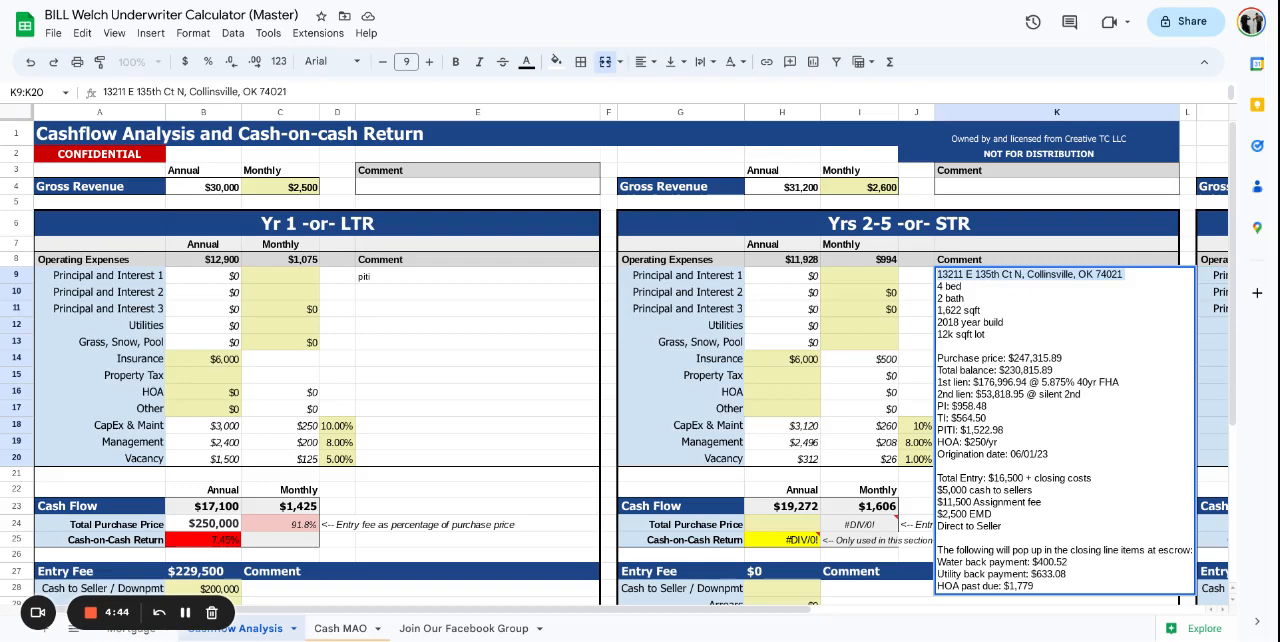
pyautogui.moveTo(1011, 335)
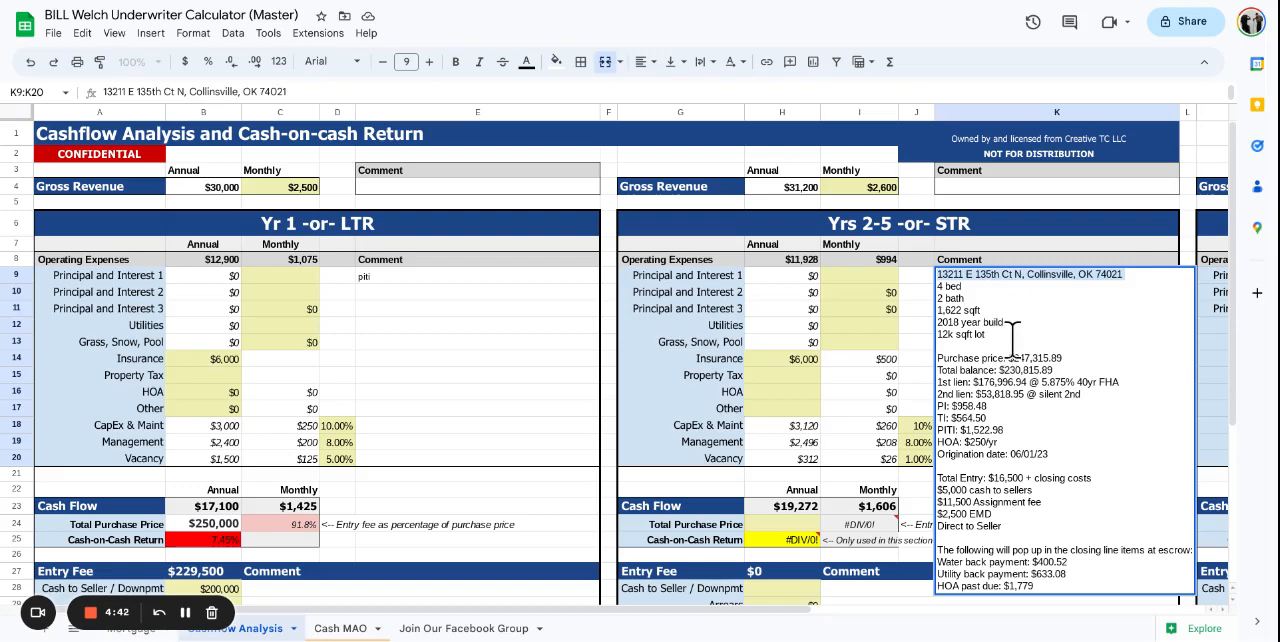
pyautogui.moveTo(1013, 357)
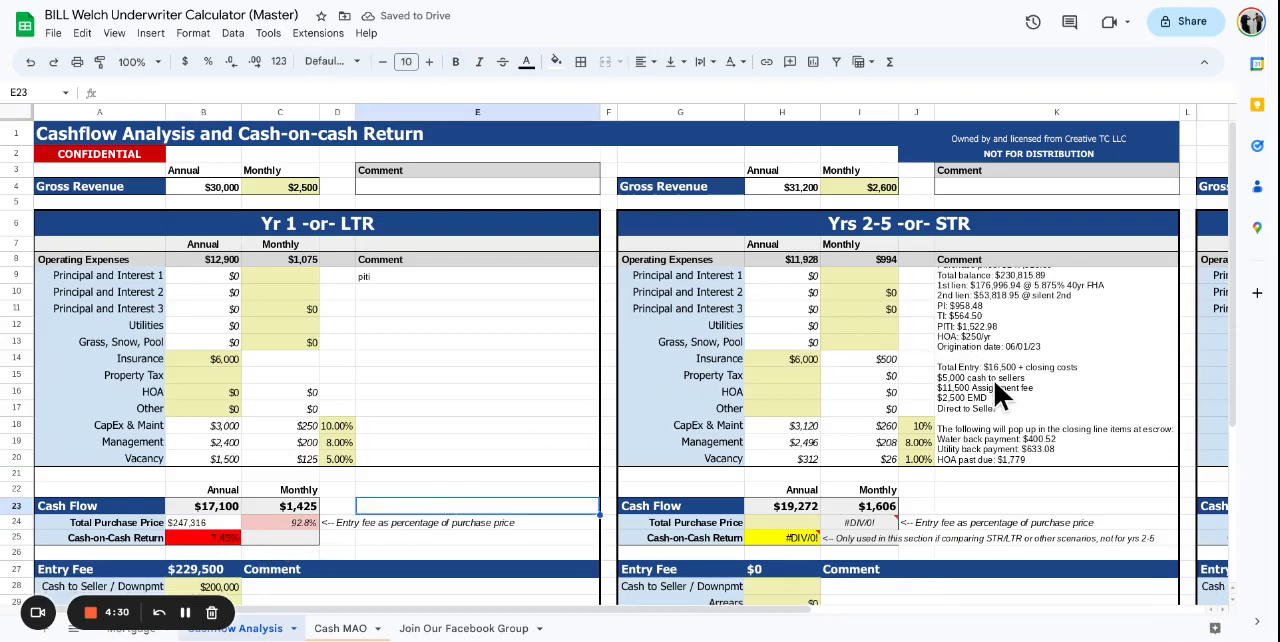
pyautogui.moveTo(997, 350)
pyautogui.write('$1,523')
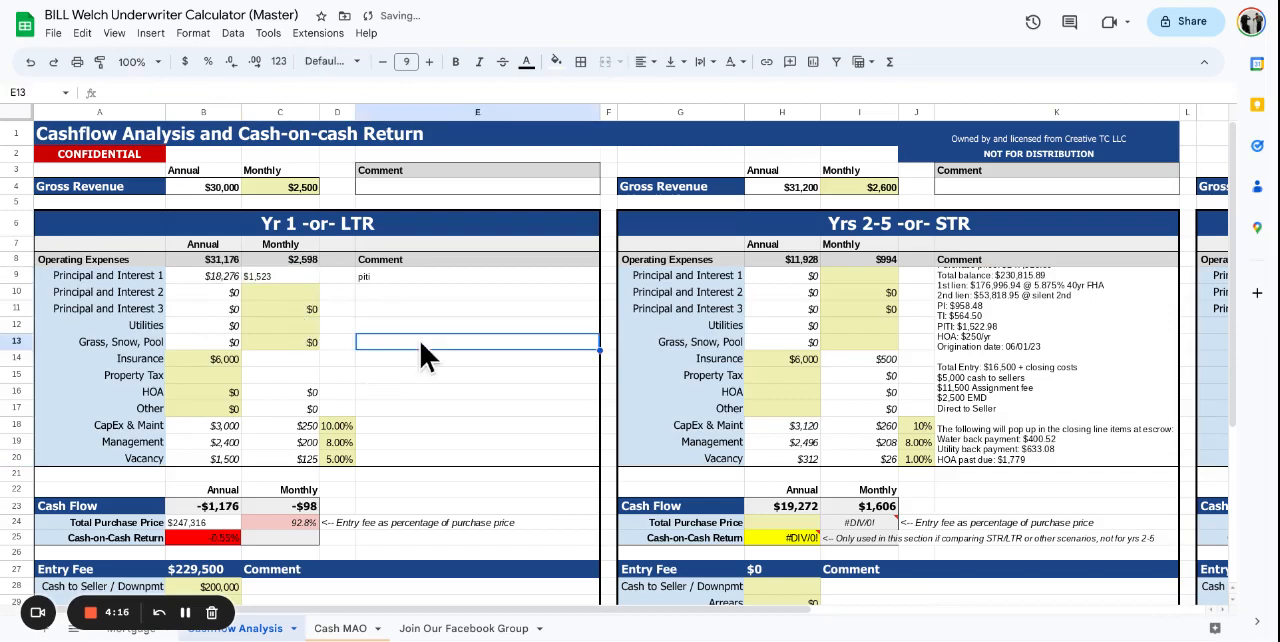
pyautogui.moveTo(995, 408)
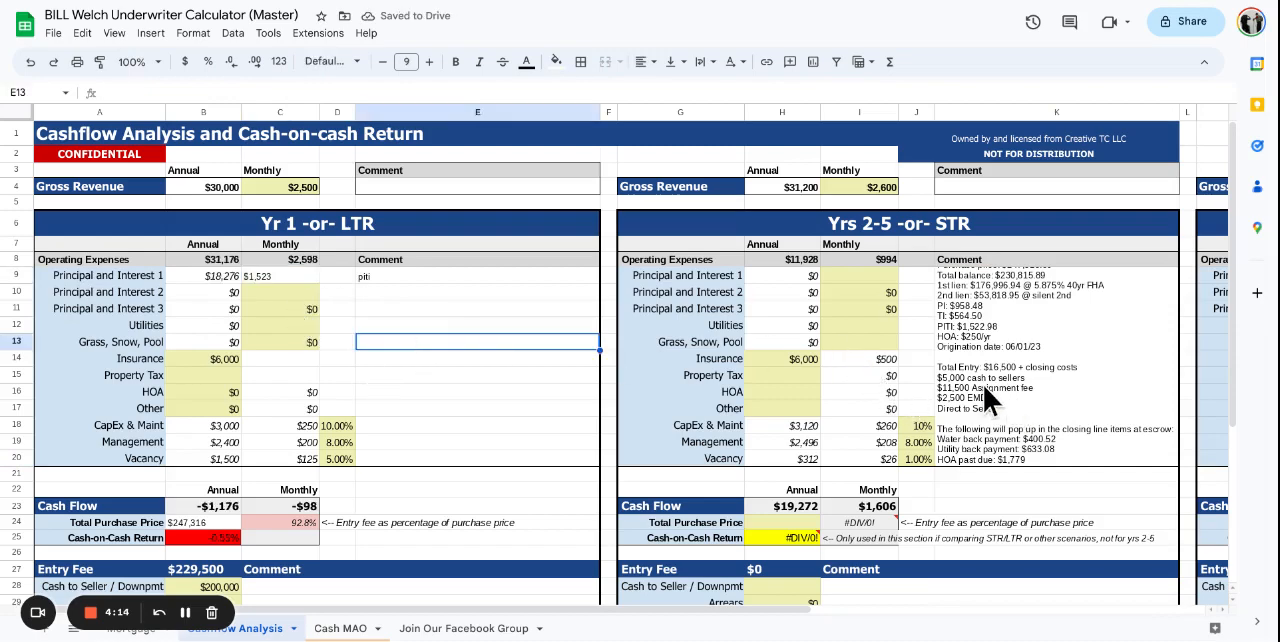
# Step: Clear the $6,000 Year 1 insurance cost and enter $5,000 to seller and $11,500 assignment fees
pyautogui.click(203, 358)
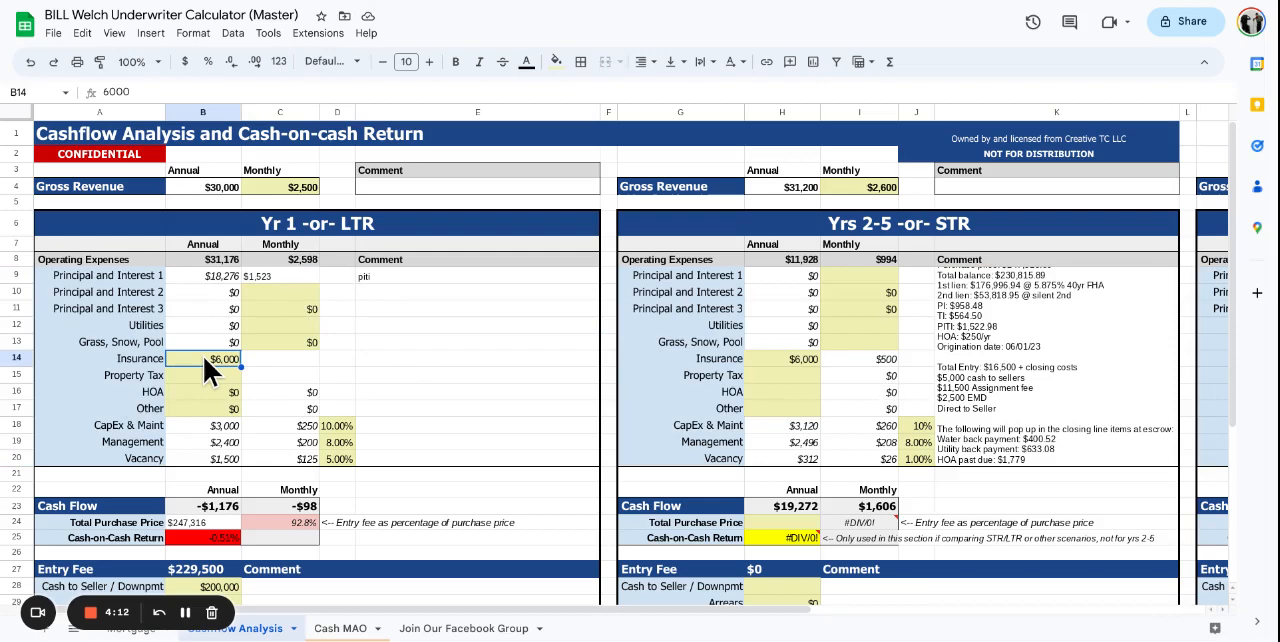
pyautogui.press('Delete')
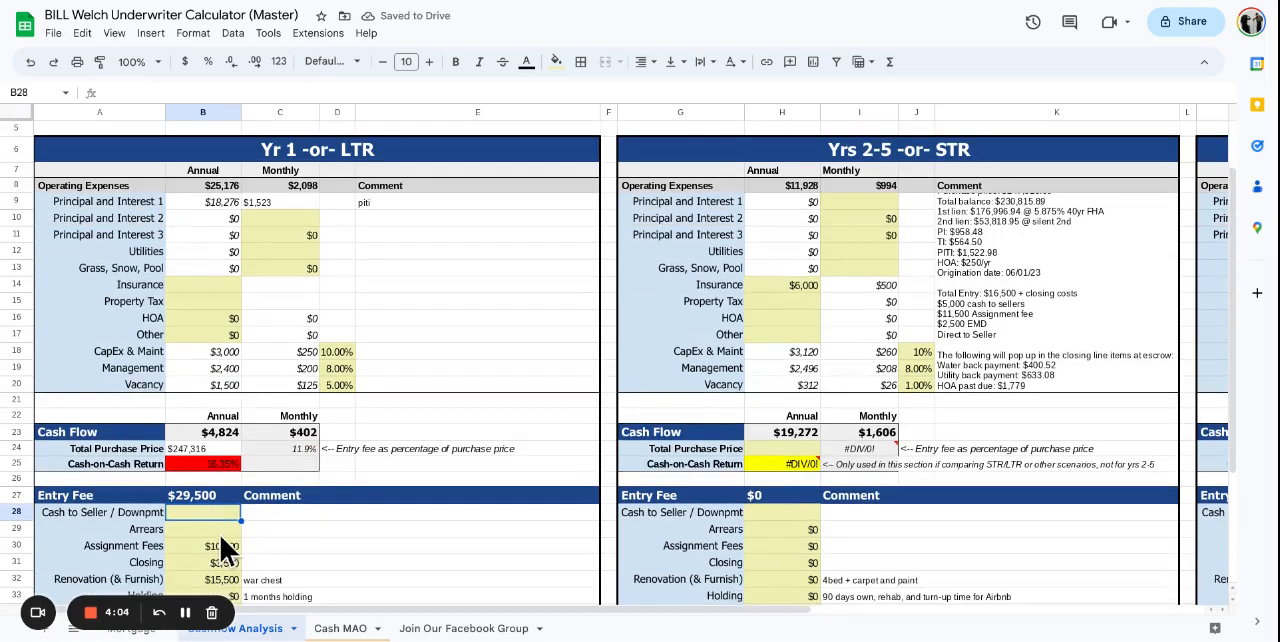
pyautogui.write('5000')
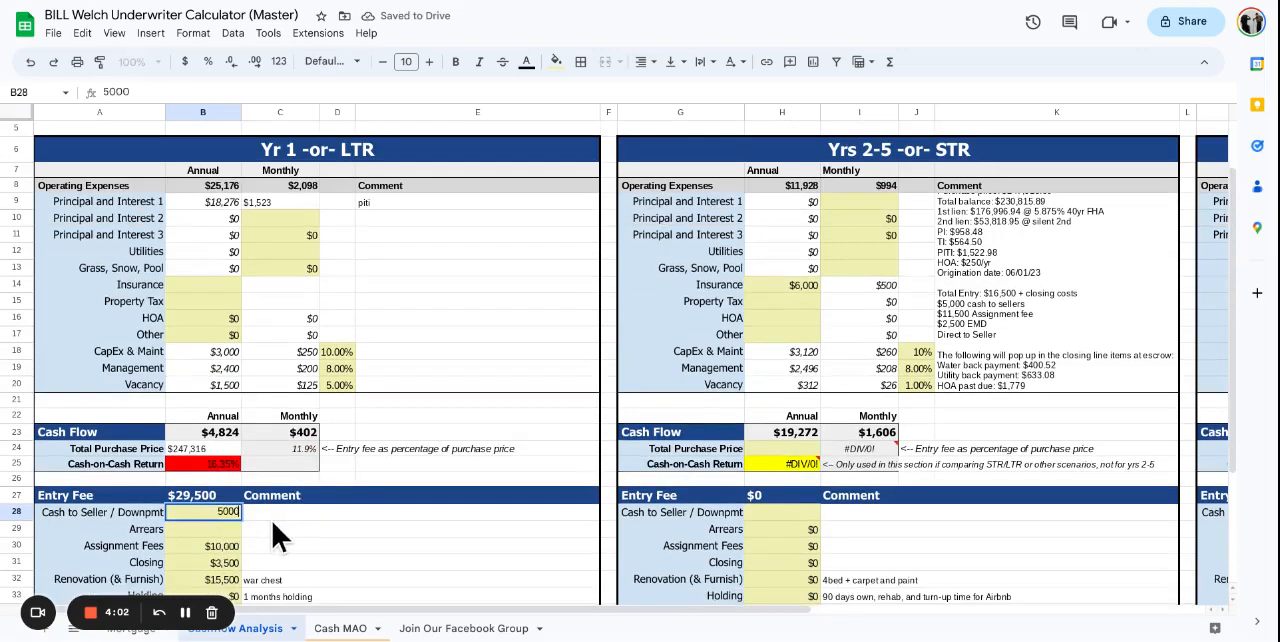
pyautogui.moveTo(245, 545)
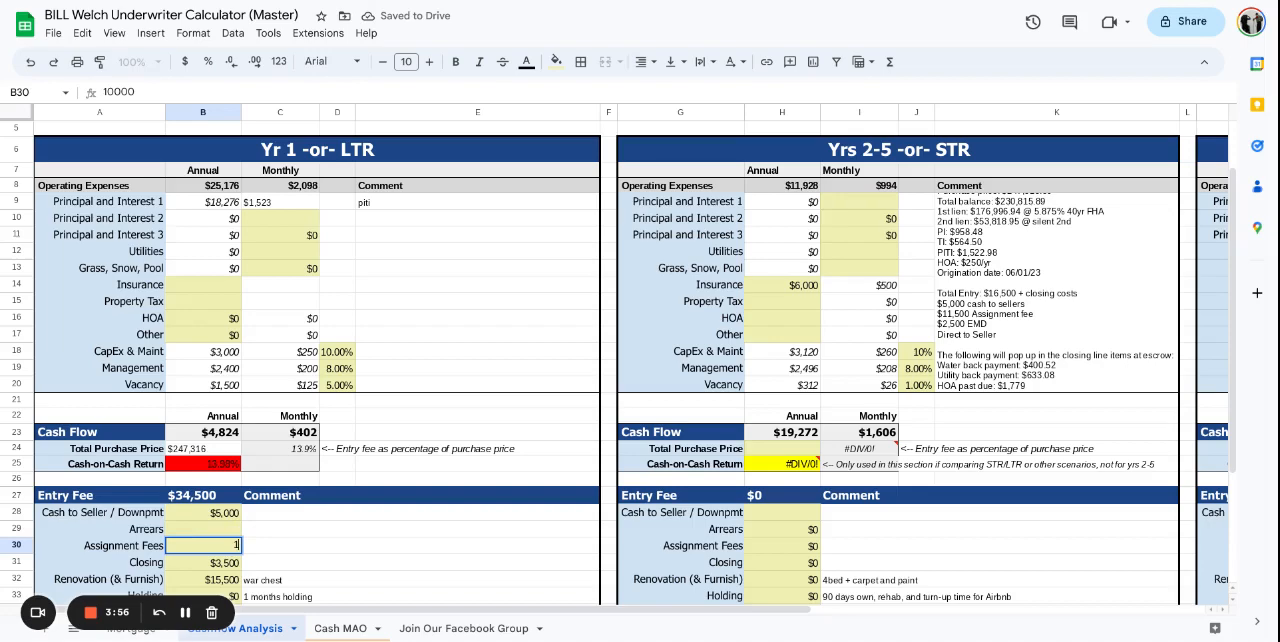
pyautogui.write('11500')
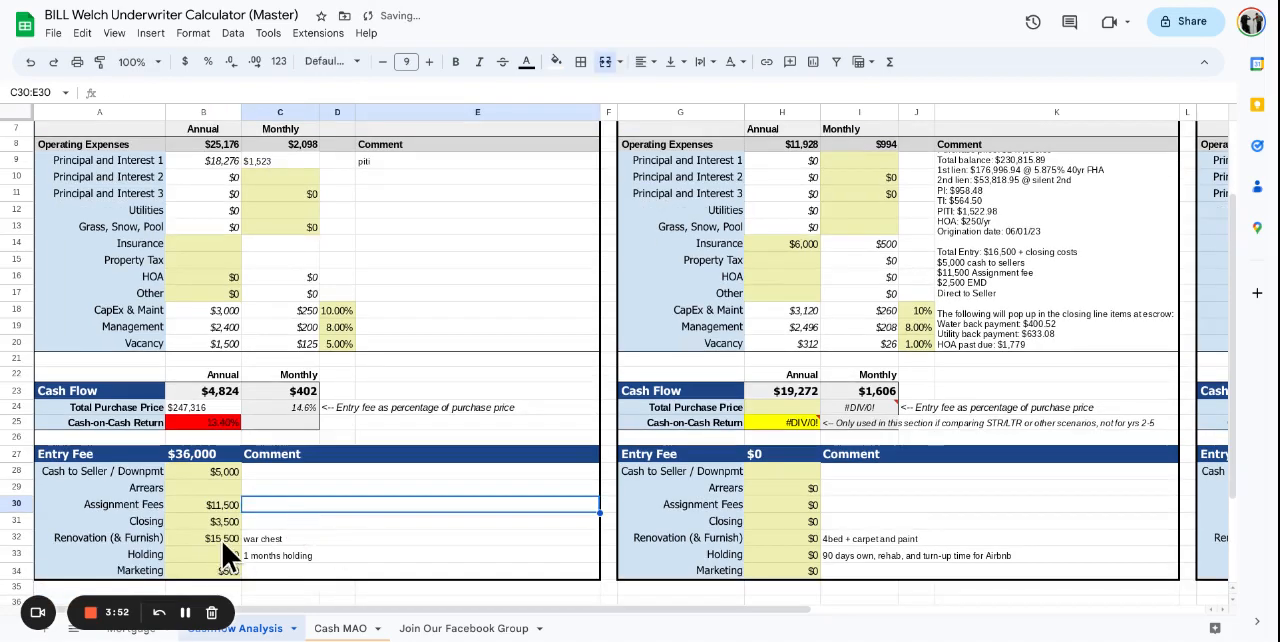
# Step: Set the renovation and furnish cost to $7,500 and holding costs to $1,600
pyautogui.click(205, 538)
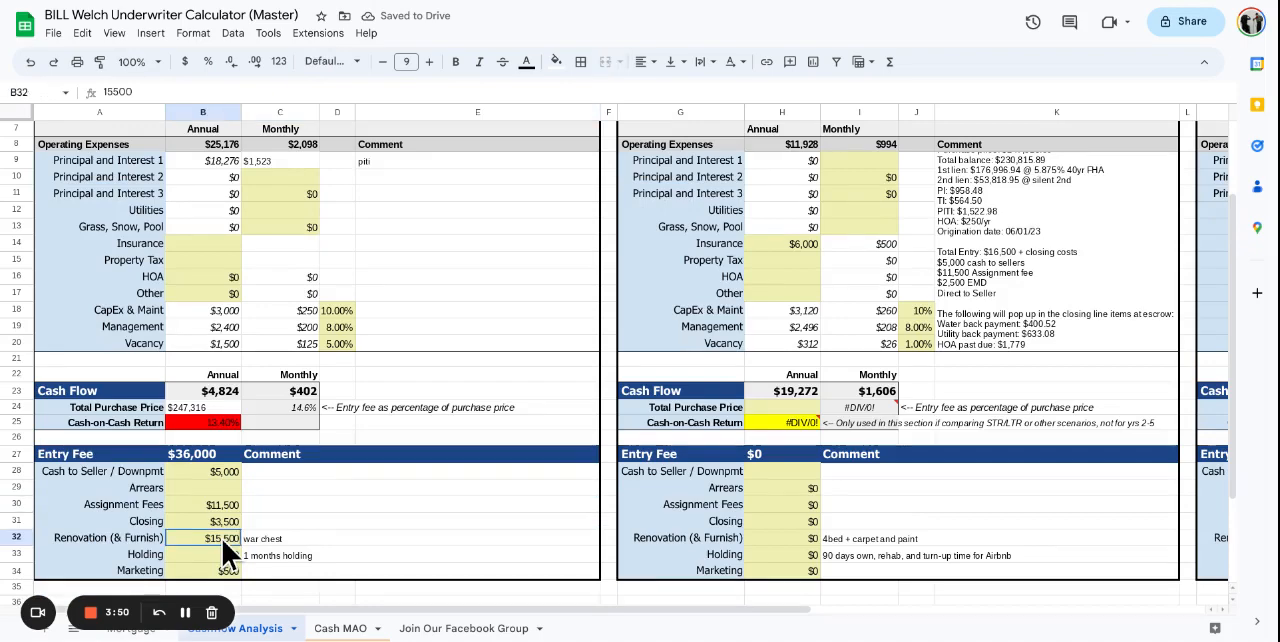
pyautogui.doubleClick(210, 538)
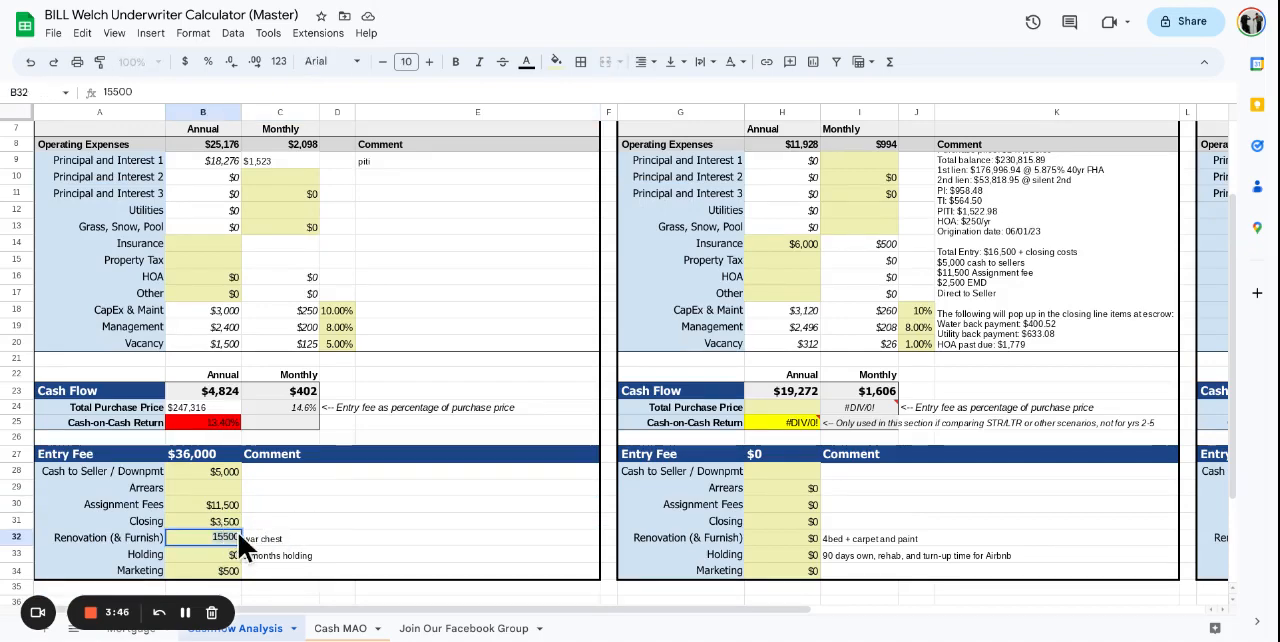
pyautogui.write('750')
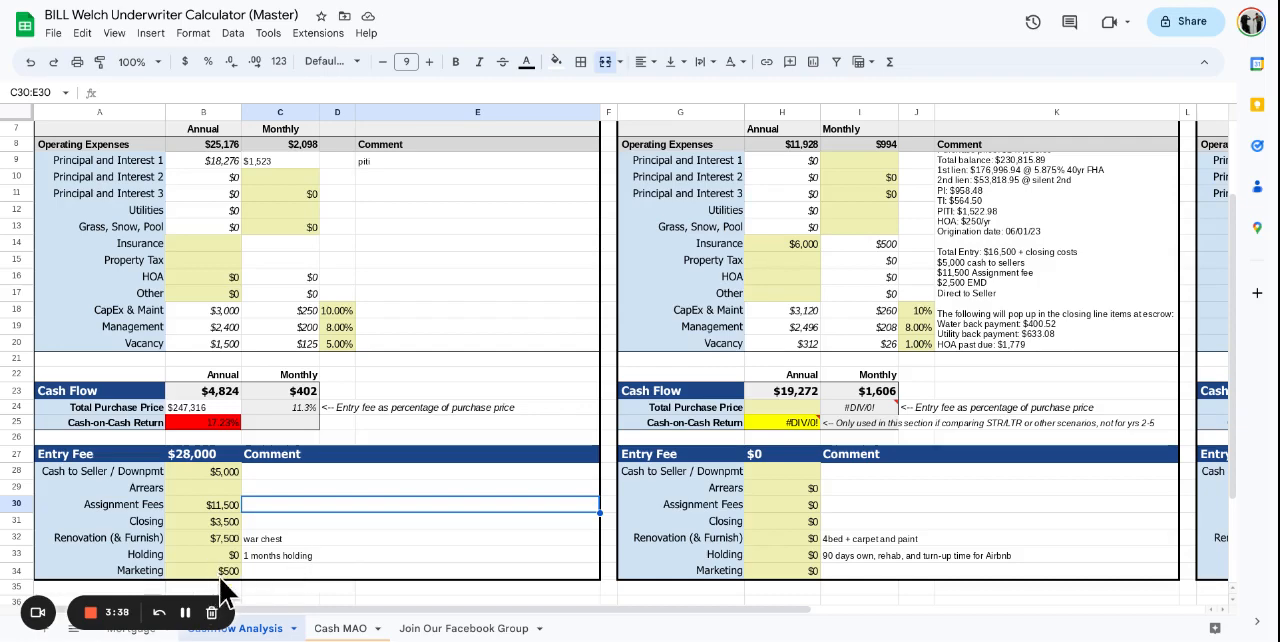
pyautogui.click(197, 554)
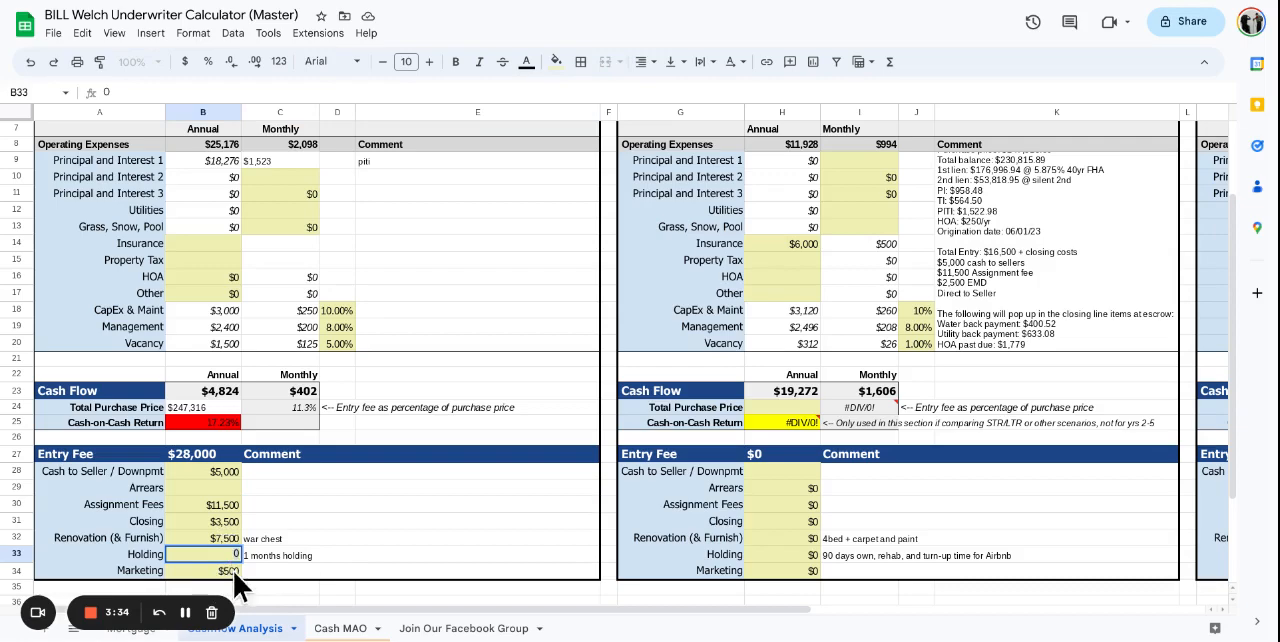
pyautogui.write('1,600')
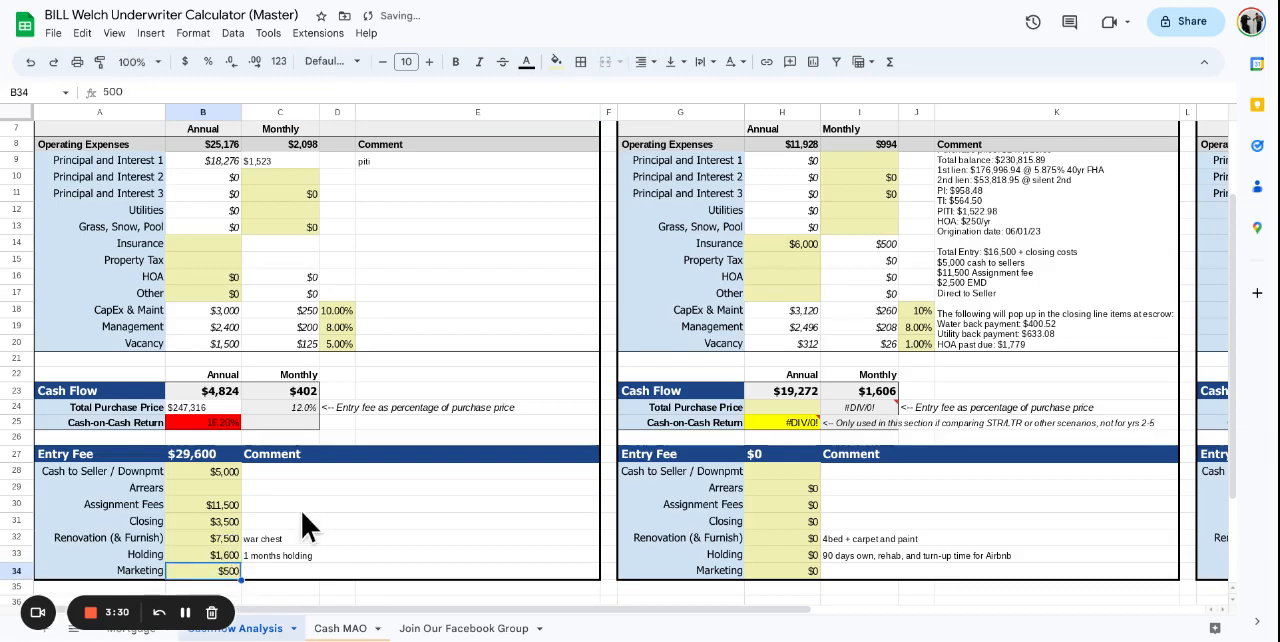
pyautogui.moveTo(1080, 298)
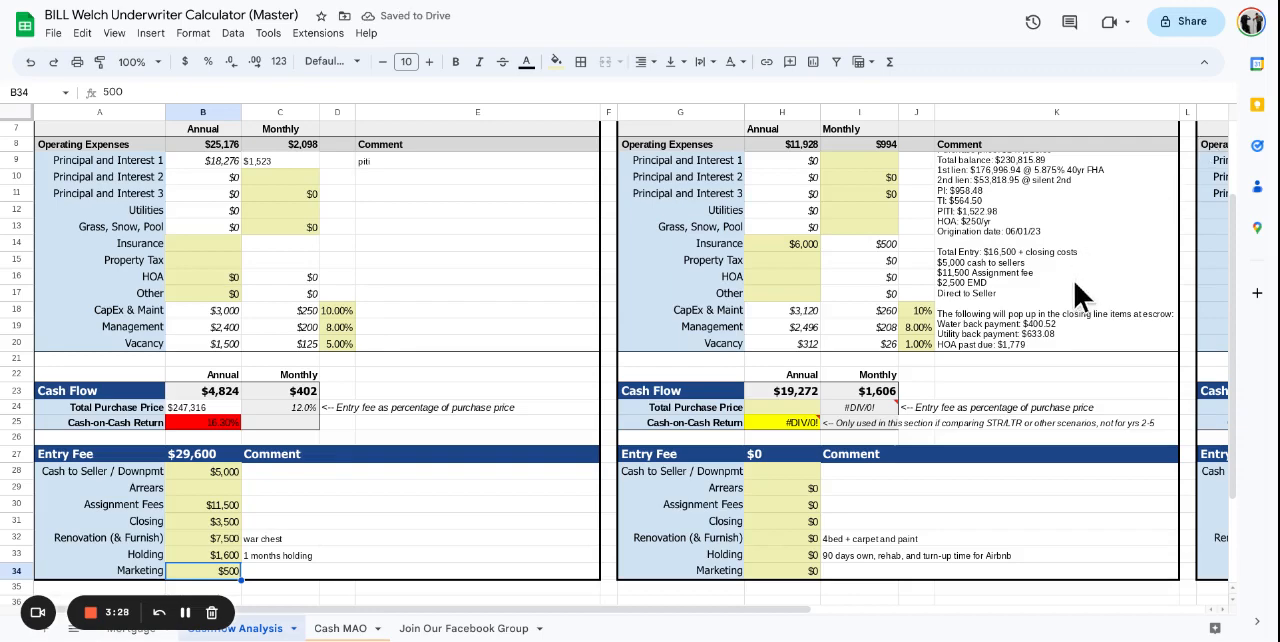
pyautogui.moveTo(1025, 355)
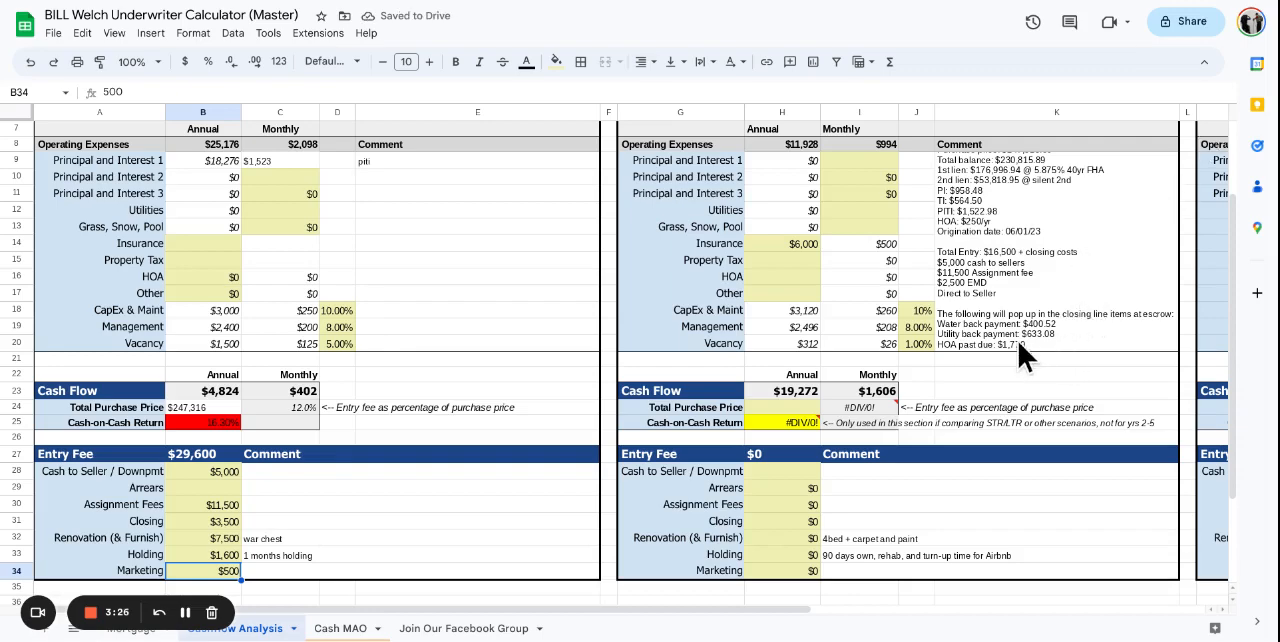
pyautogui.moveTo(1025, 360)
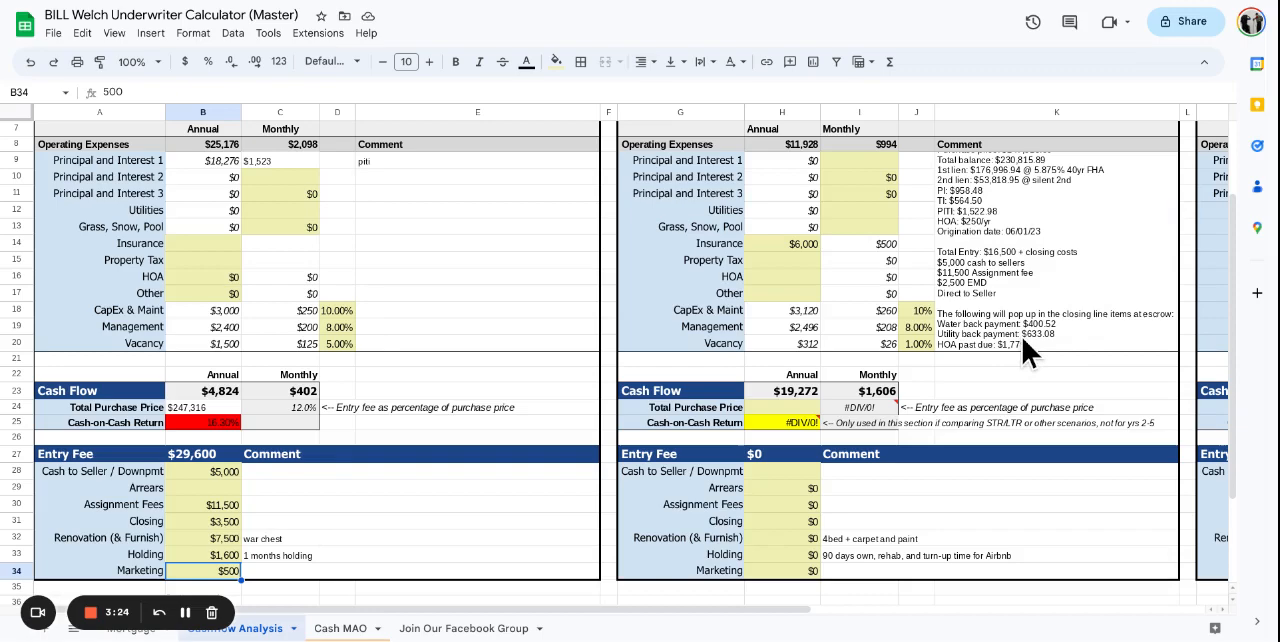
pyautogui.moveTo(1060, 358)
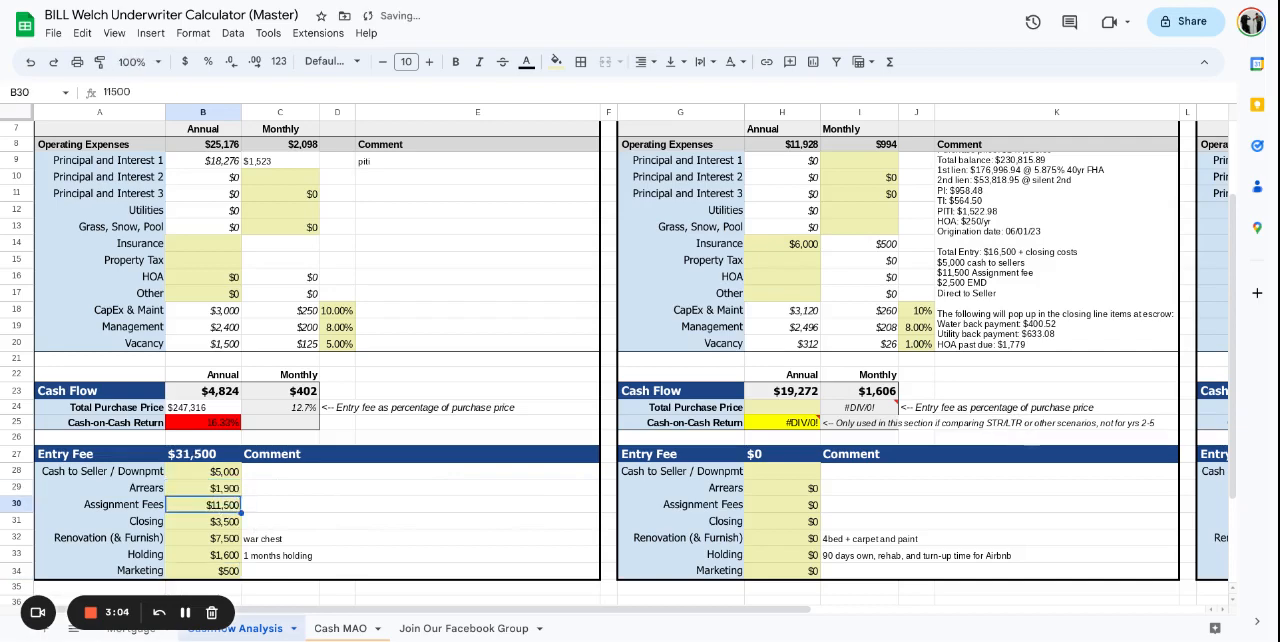
pyautogui.moveTo(1037, 272)
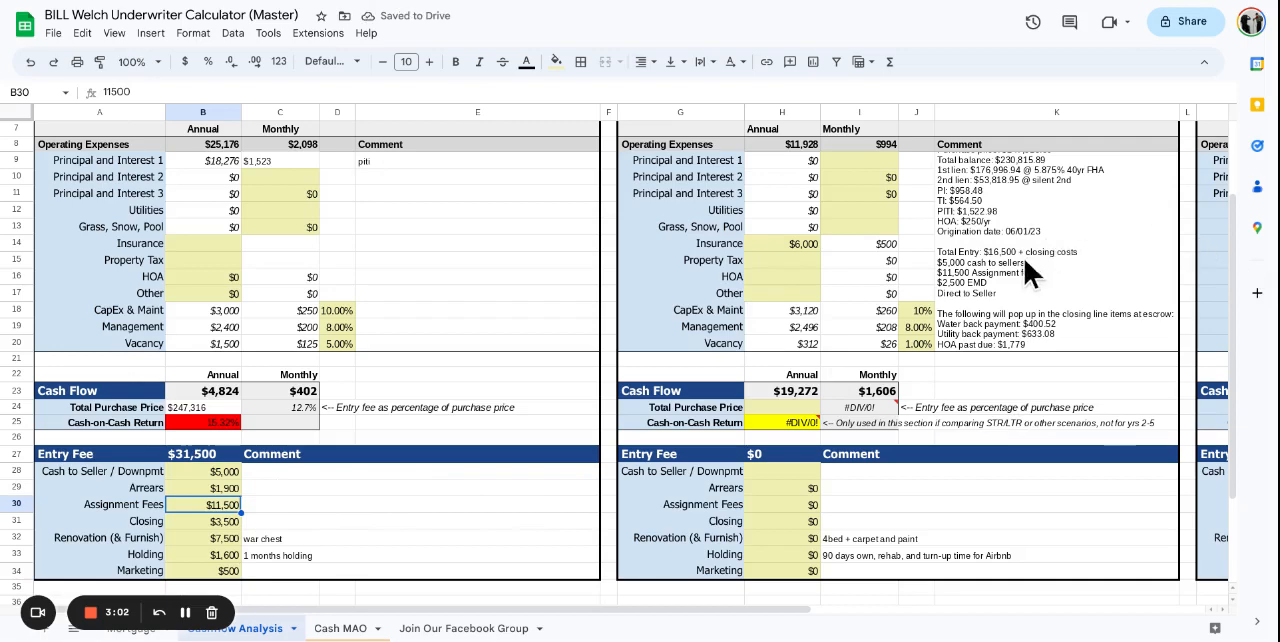
pyautogui.moveTo(997, 294)
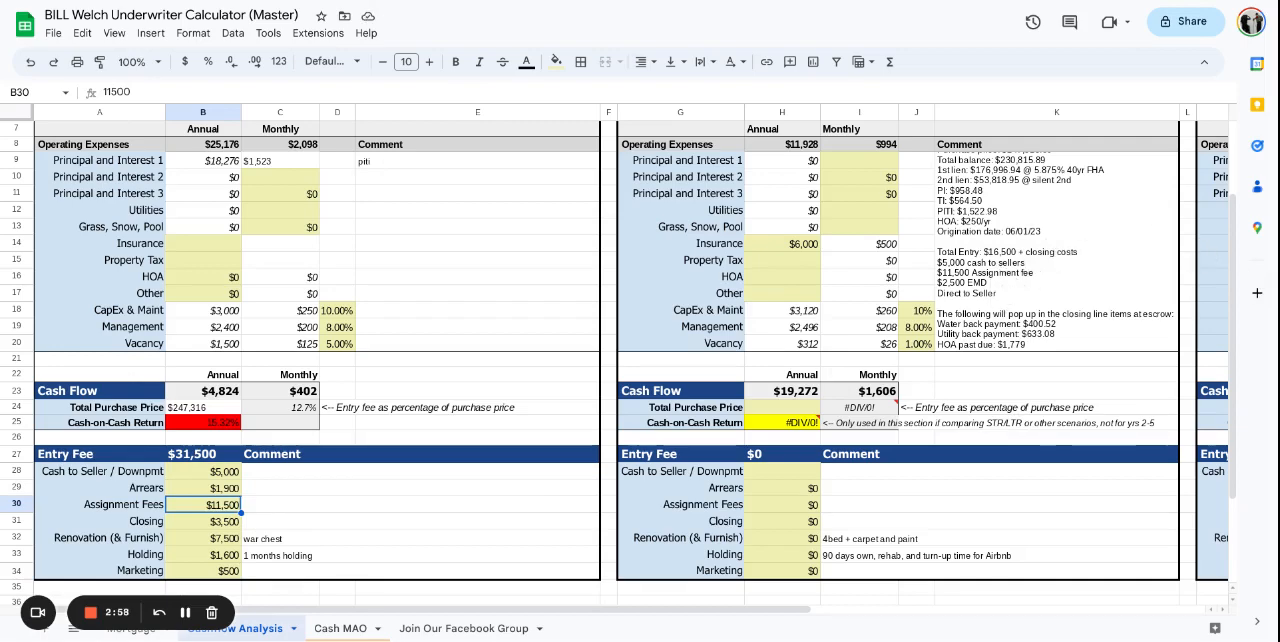
pyautogui.moveTo(1038, 364)
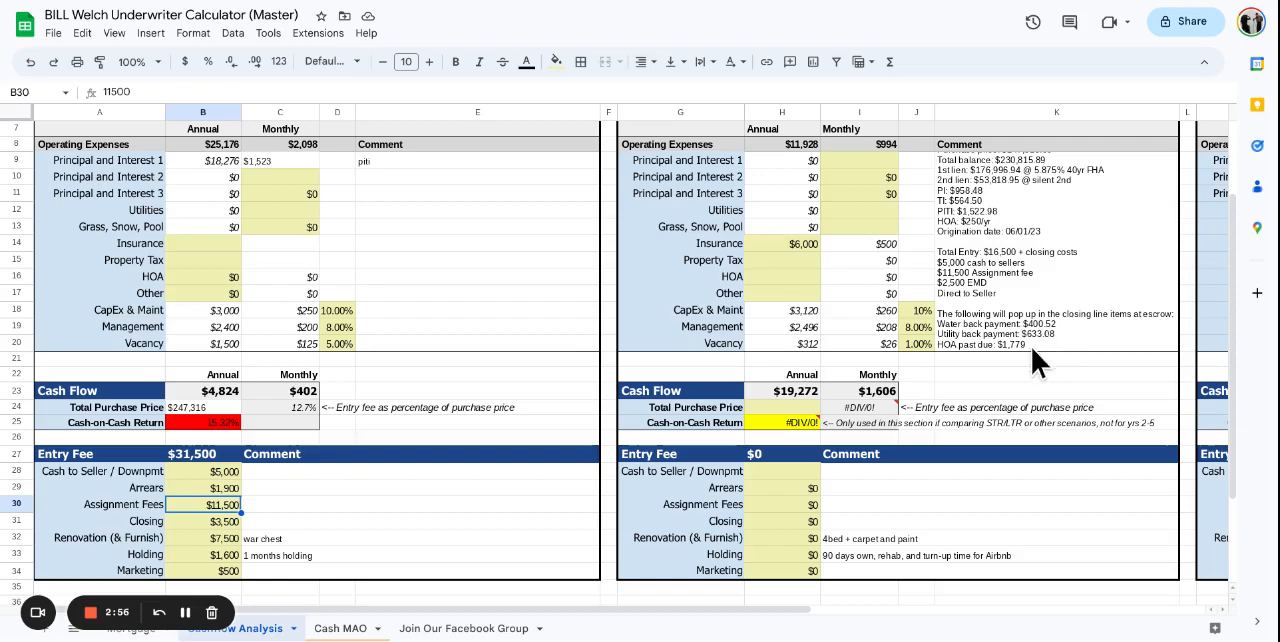
pyautogui.moveTo(992, 343)
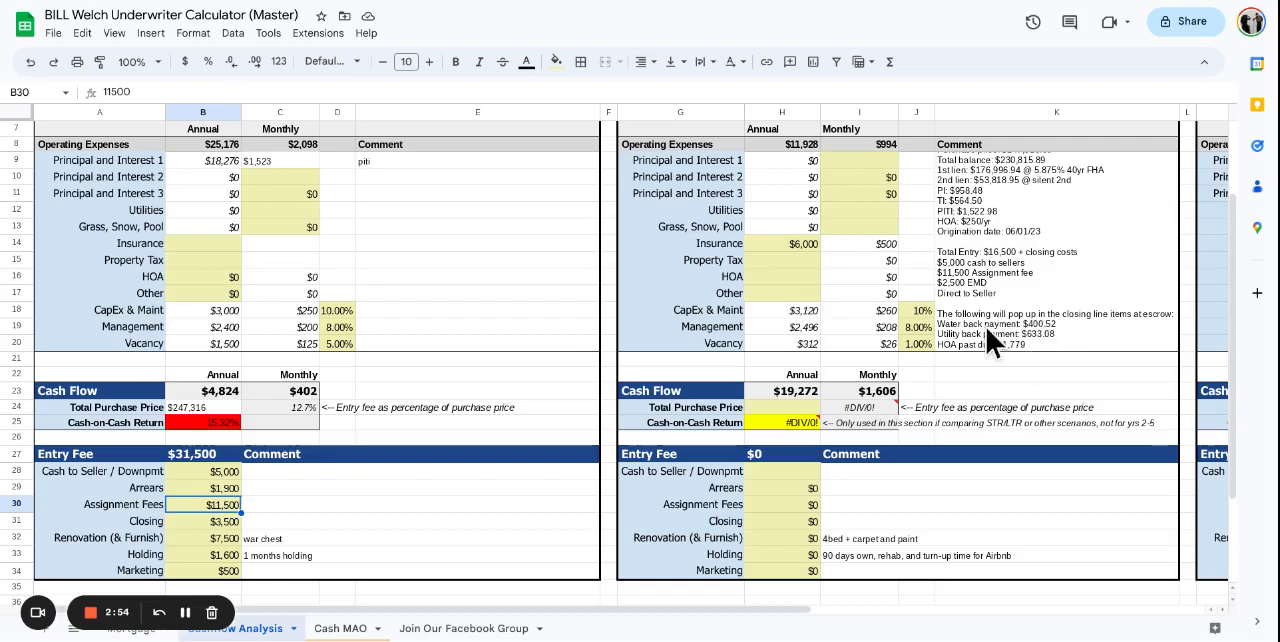
pyautogui.moveTo(1055, 343)
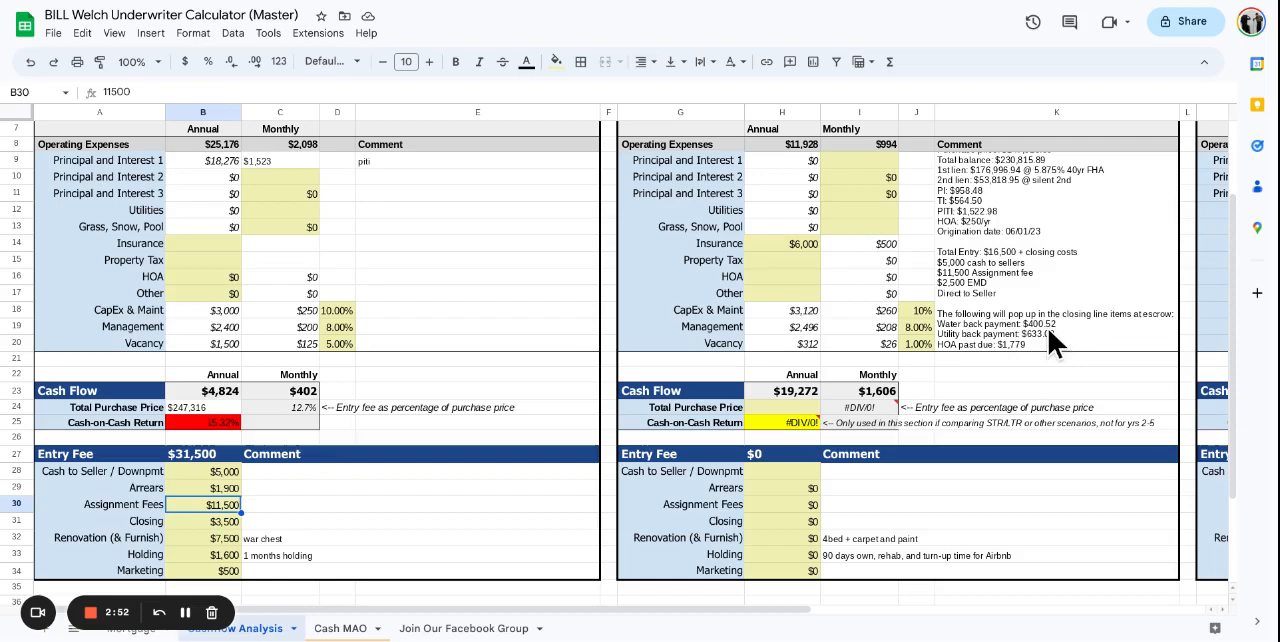
pyautogui.moveTo(205, 498)
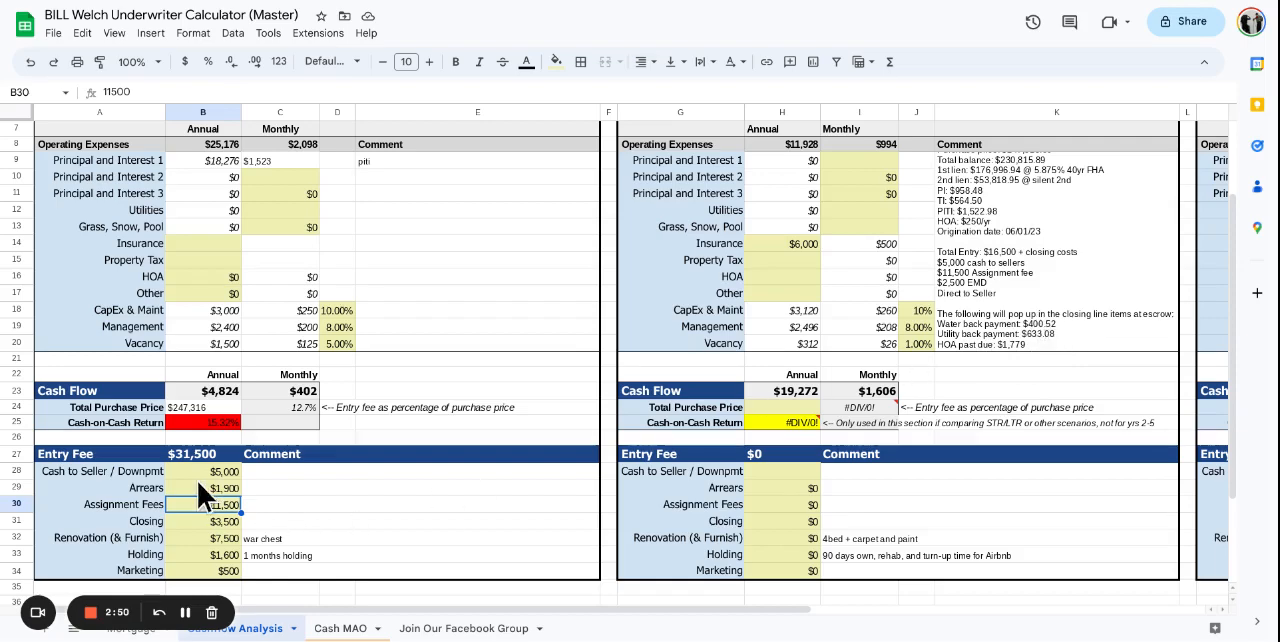
pyautogui.moveTo(220, 500)
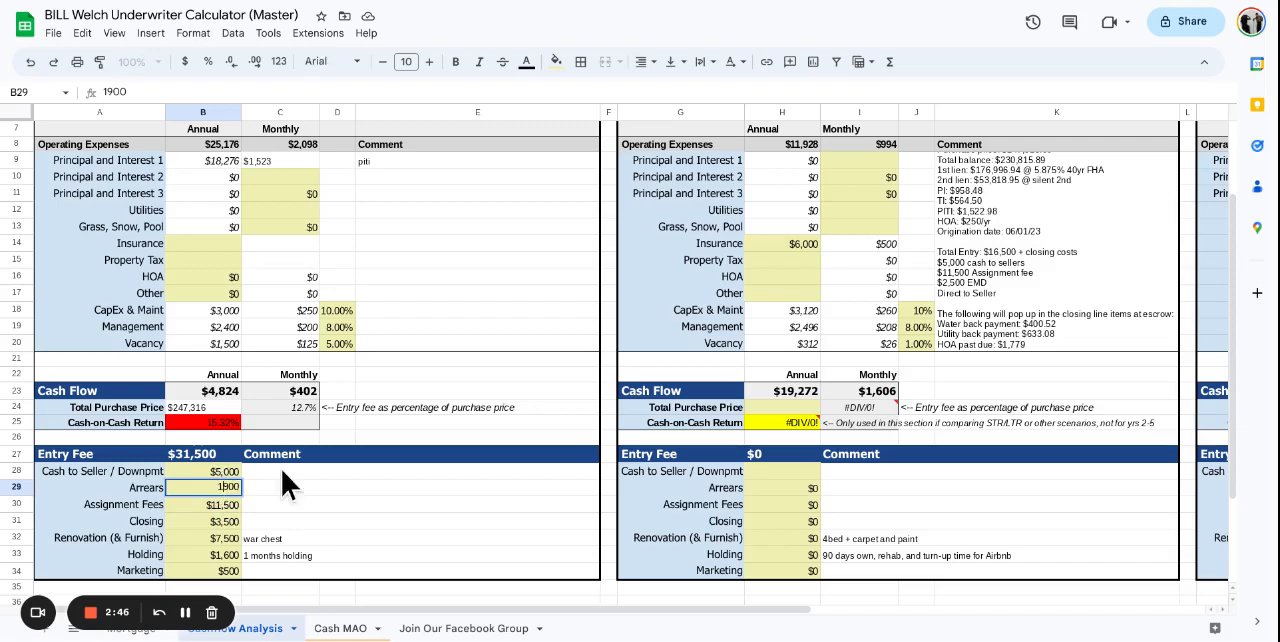
# Step: Enter 2900 as the Arrears amount in B29
pyautogui.write('2900')
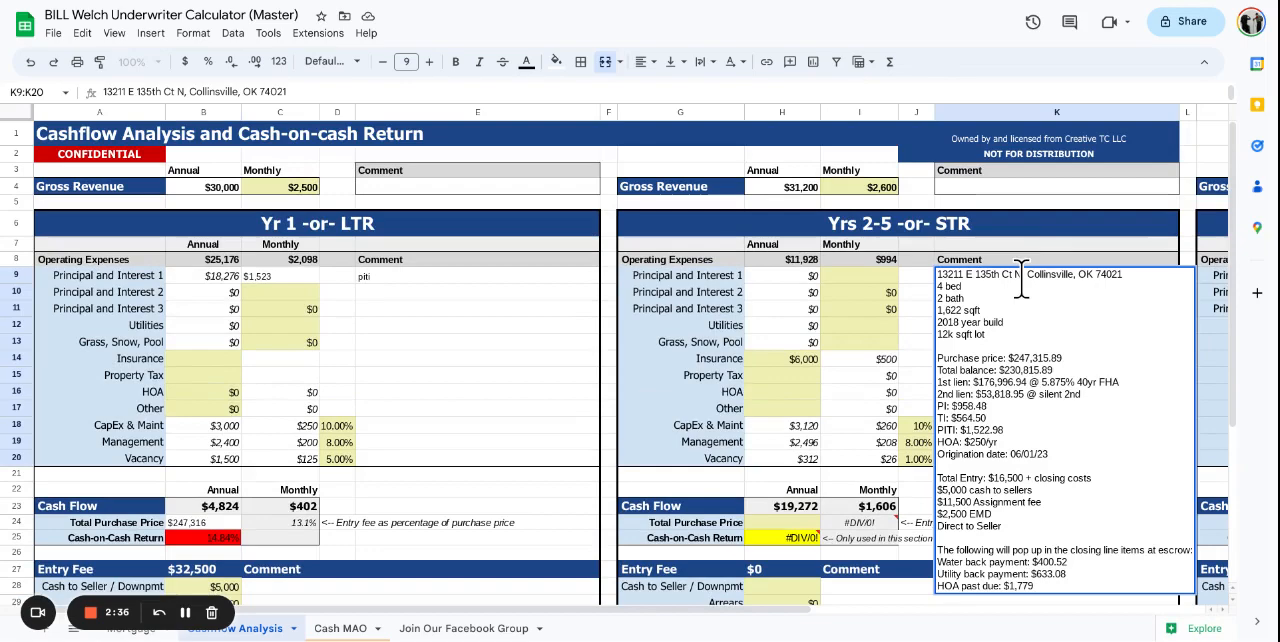
# Step: Review the property's facts and features on its Zillow listing, then close it
pyautogui.click(330, 61)
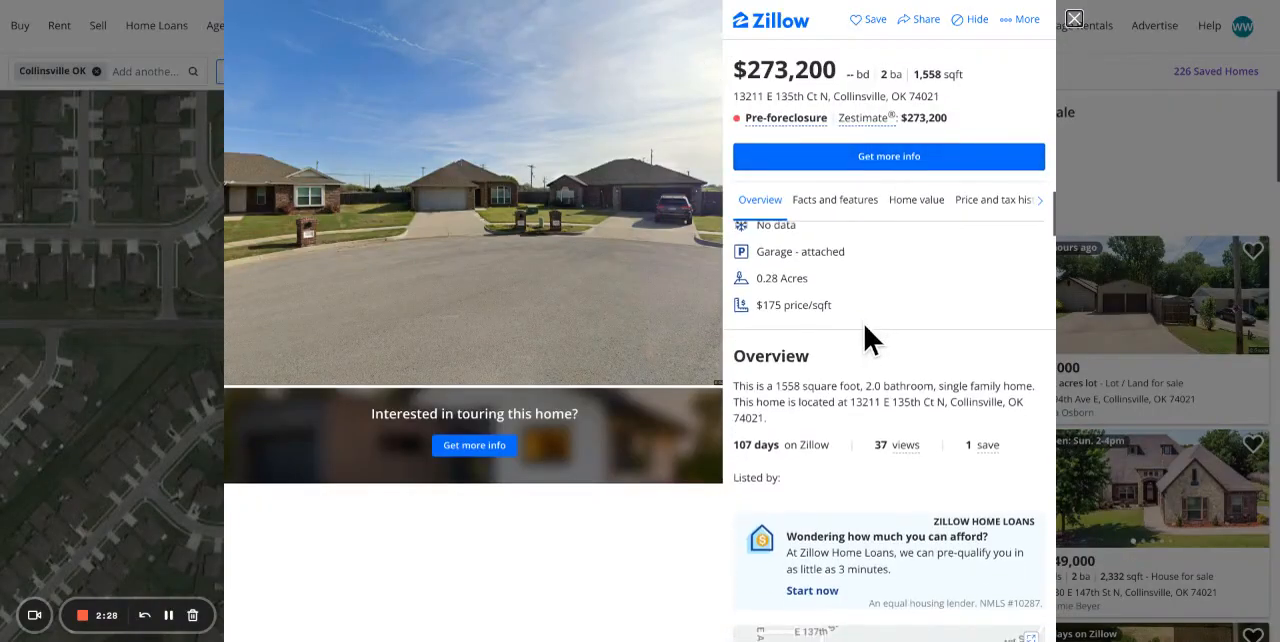
pyautogui.click(835, 199)
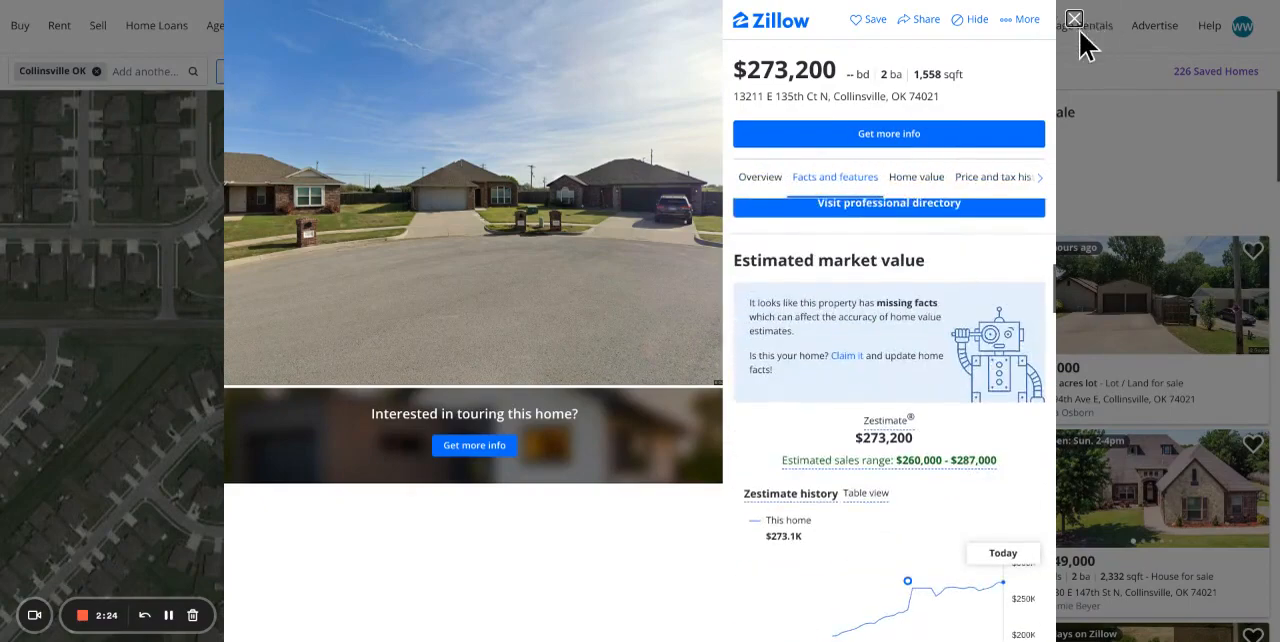
pyautogui.click(1071, 16)
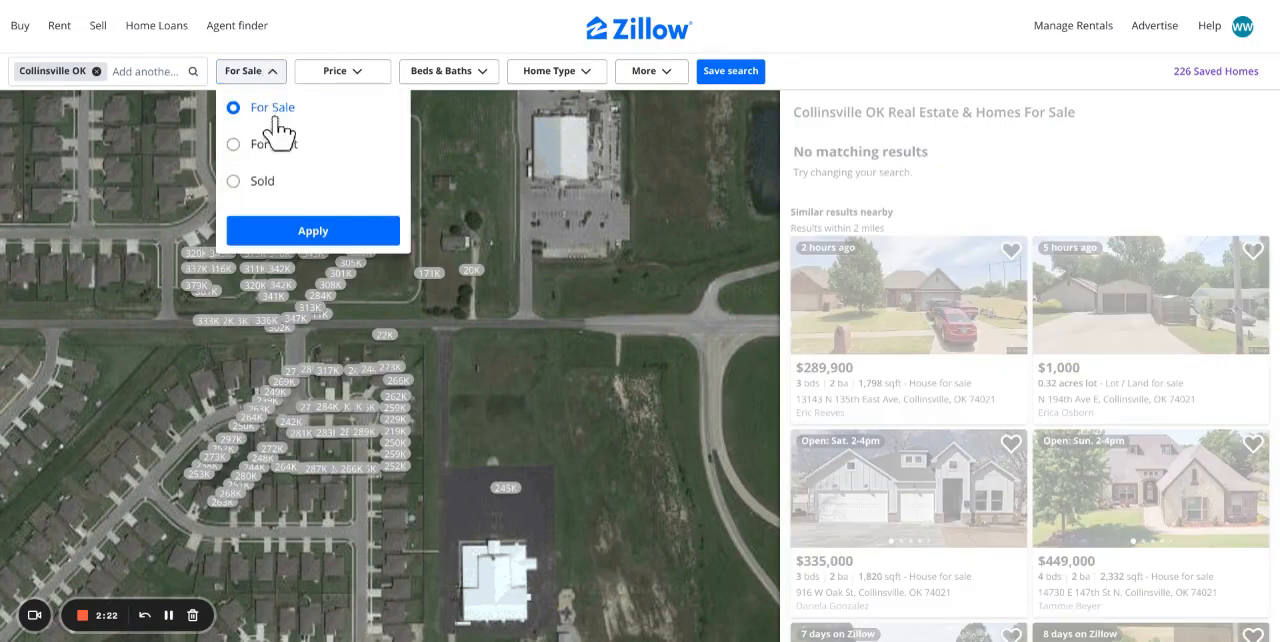
# Step: Switch the search to rentals filtered to 3+ bedrooms and 2+ bathrooms
pyautogui.click(233, 144)
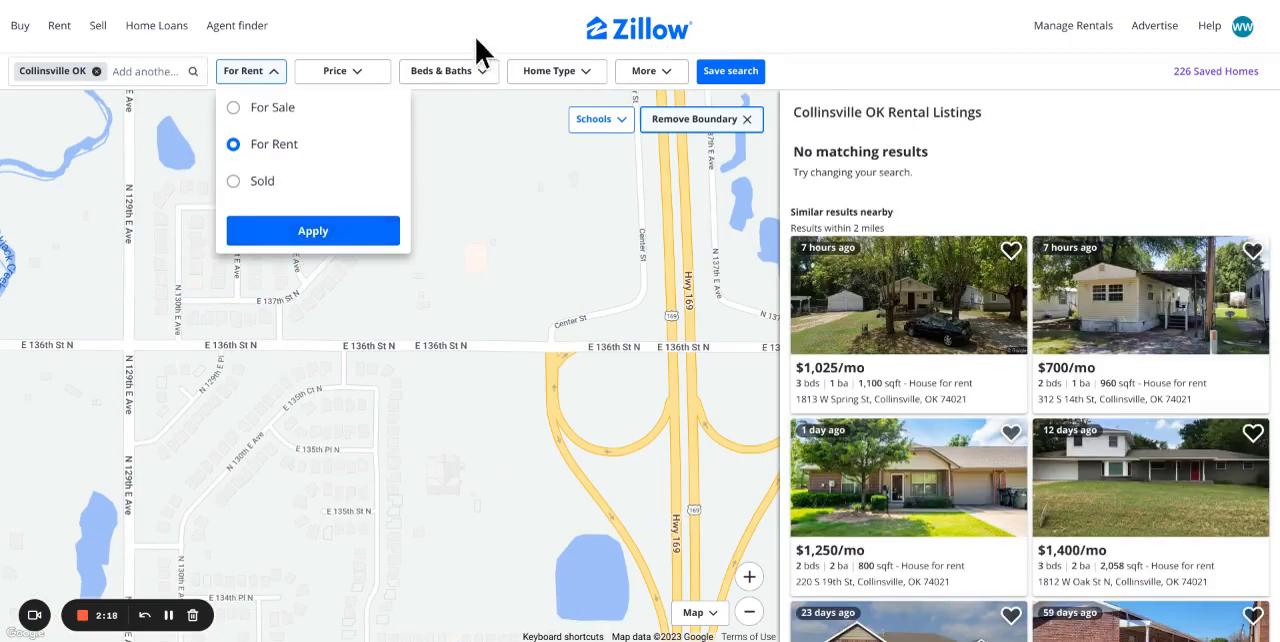
pyautogui.click(449, 70)
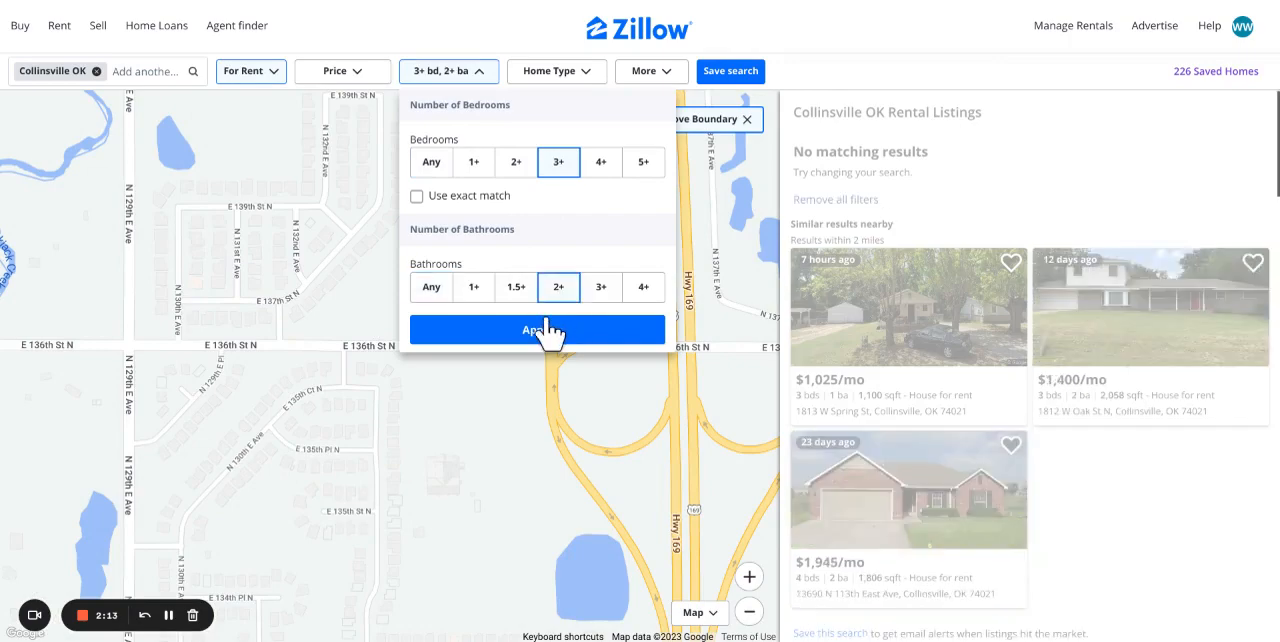
pyautogui.click(537, 329)
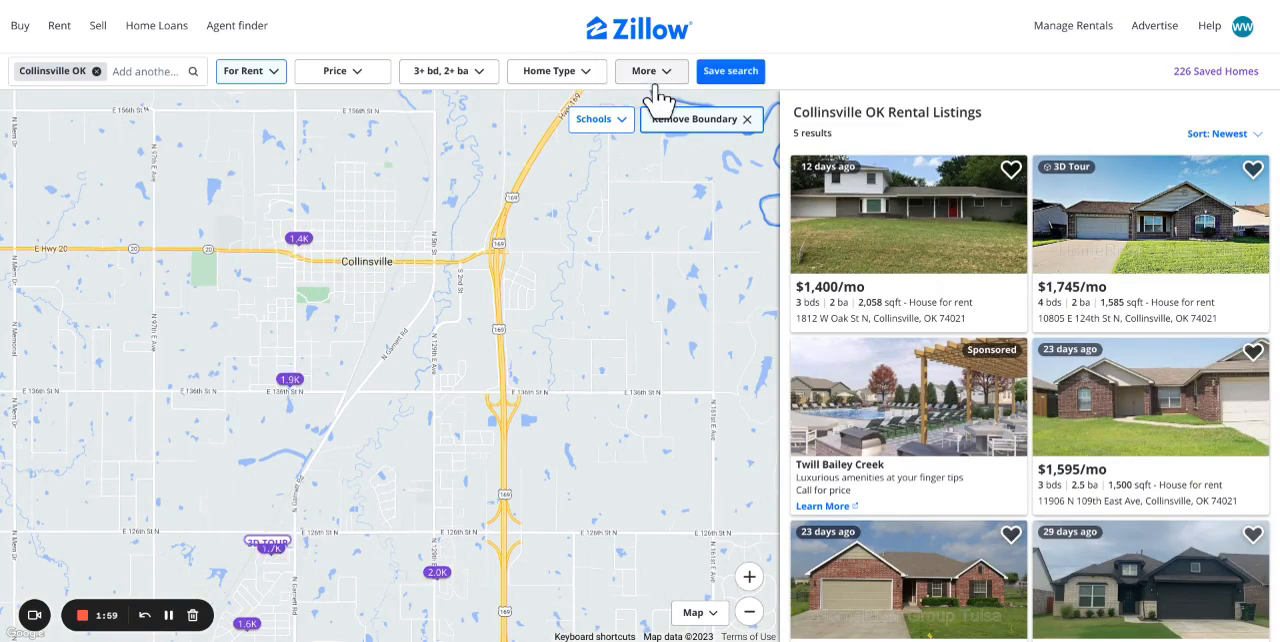
# Step: Zoom the map out to the full Collinsville boundary, showing seven 3+ bed, 2+ bath rentals
pyautogui.click(645, 70)
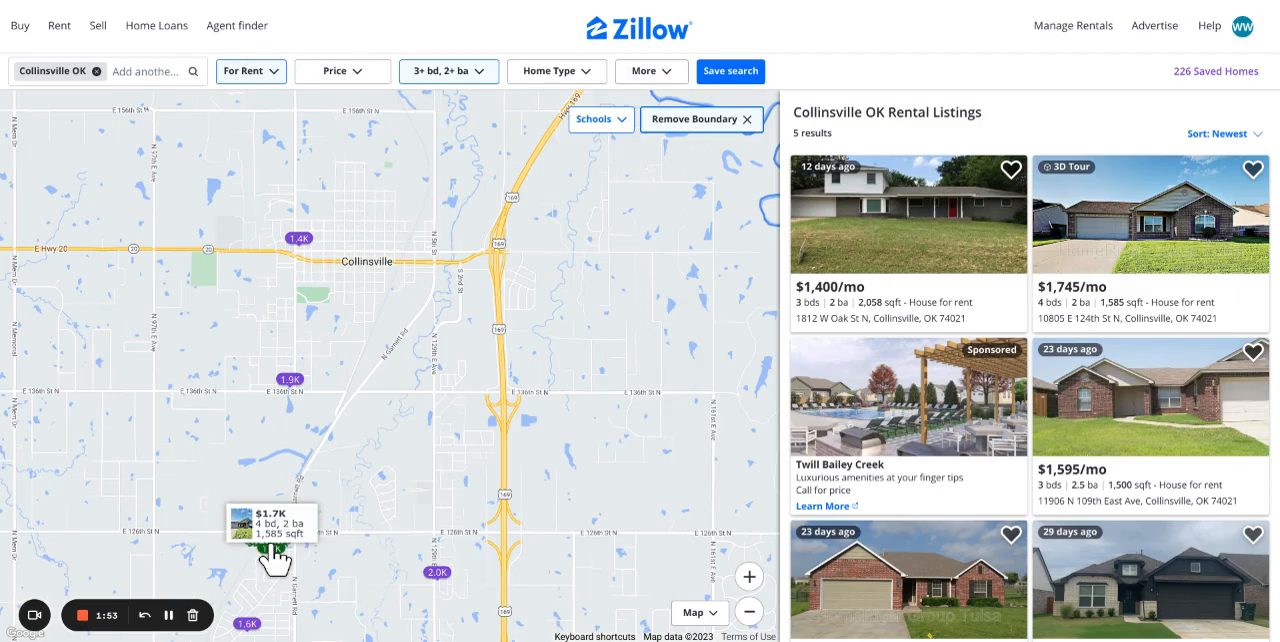
pyautogui.moveTo(263, 633)
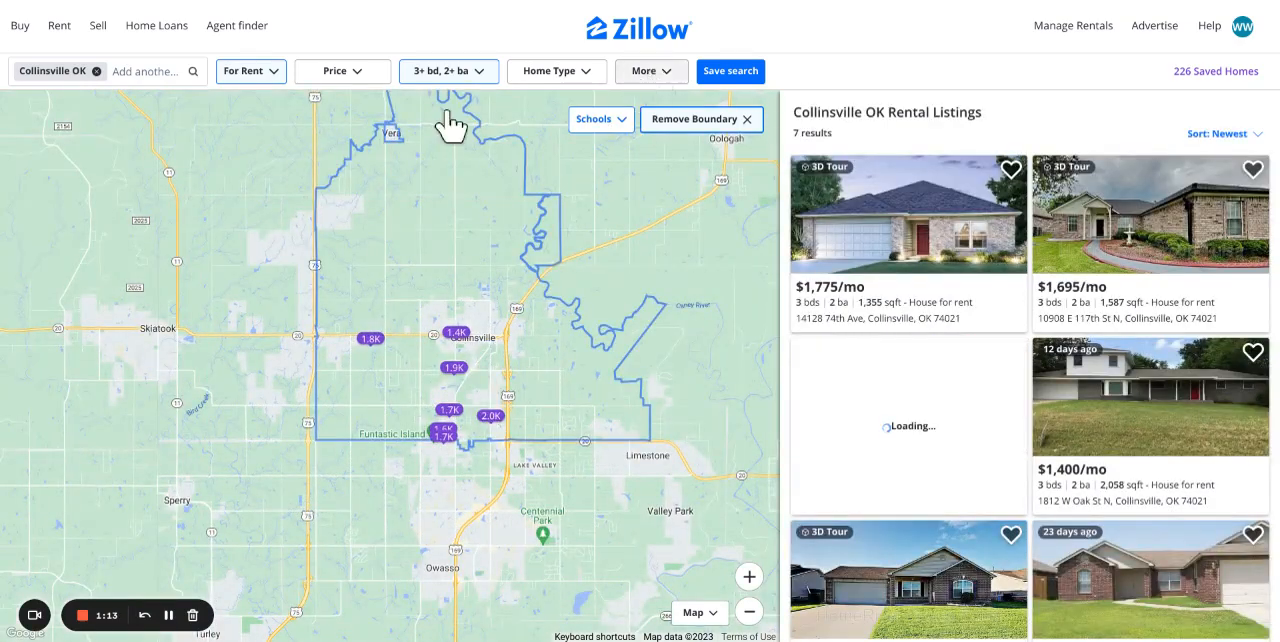
# Step: Switch back to For Sale and reset Beds & Baths to Any, showing 105 homes
pyautogui.click(250, 71)
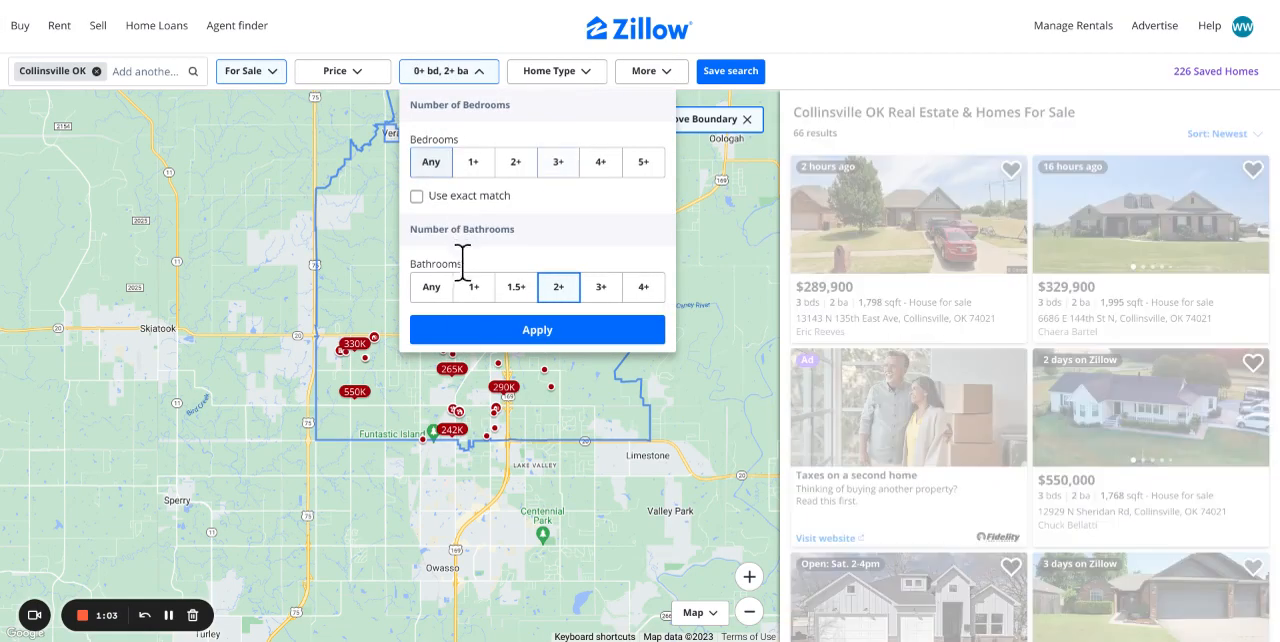
pyautogui.click(537, 329)
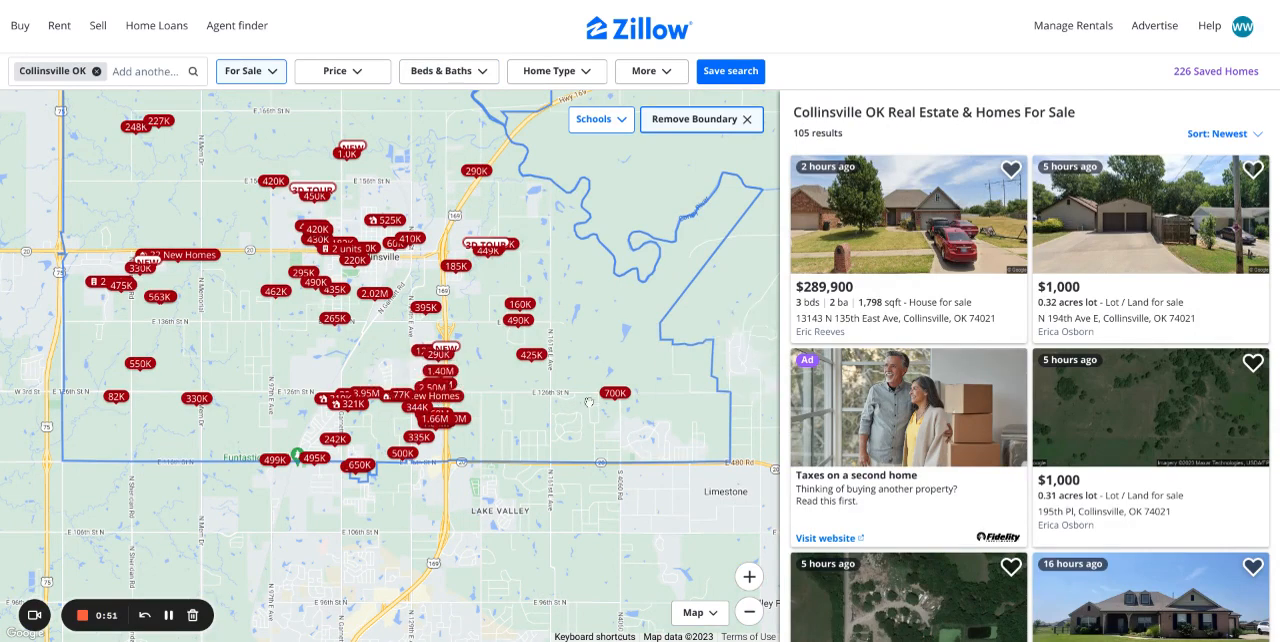
pyautogui.moveTo(304, 312)
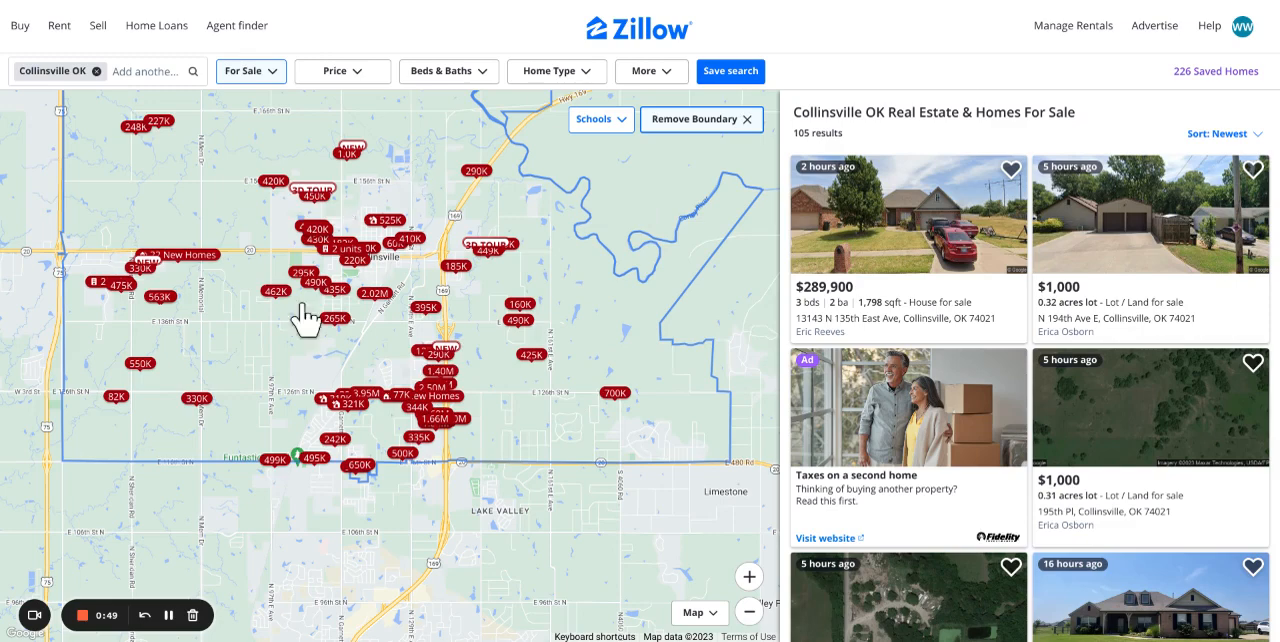
pyautogui.moveTo(545, 12)
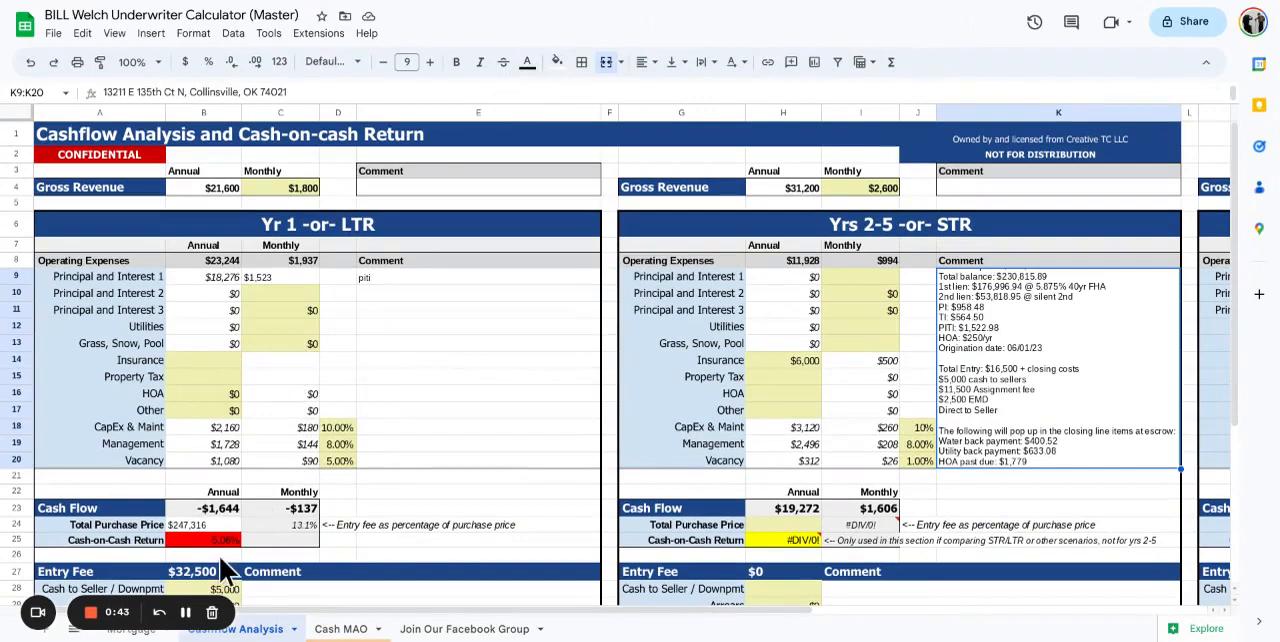
pyautogui.moveTo(307, 512)
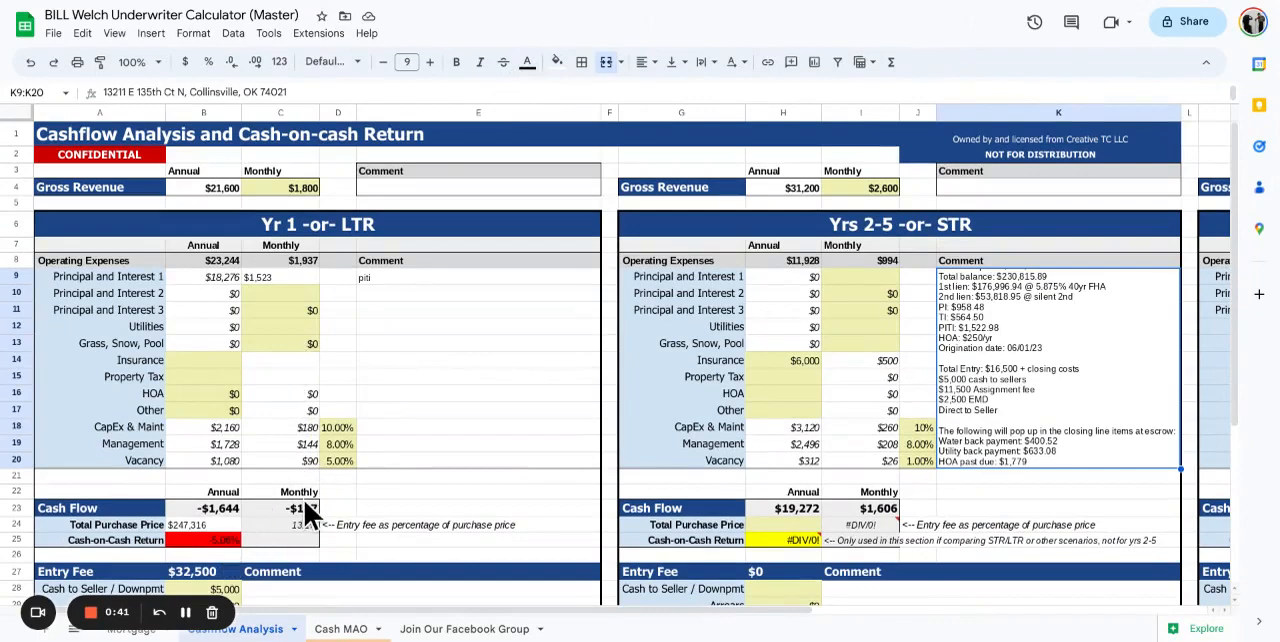
pyautogui.scroll(-3)
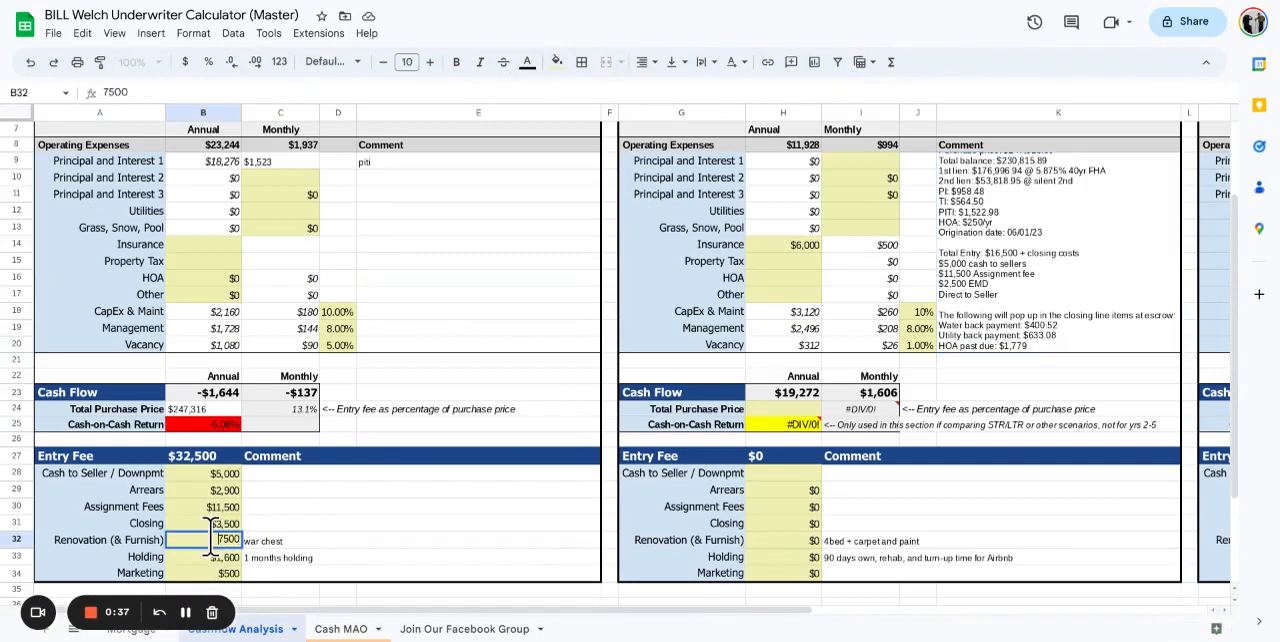
pyautogui.write('0')
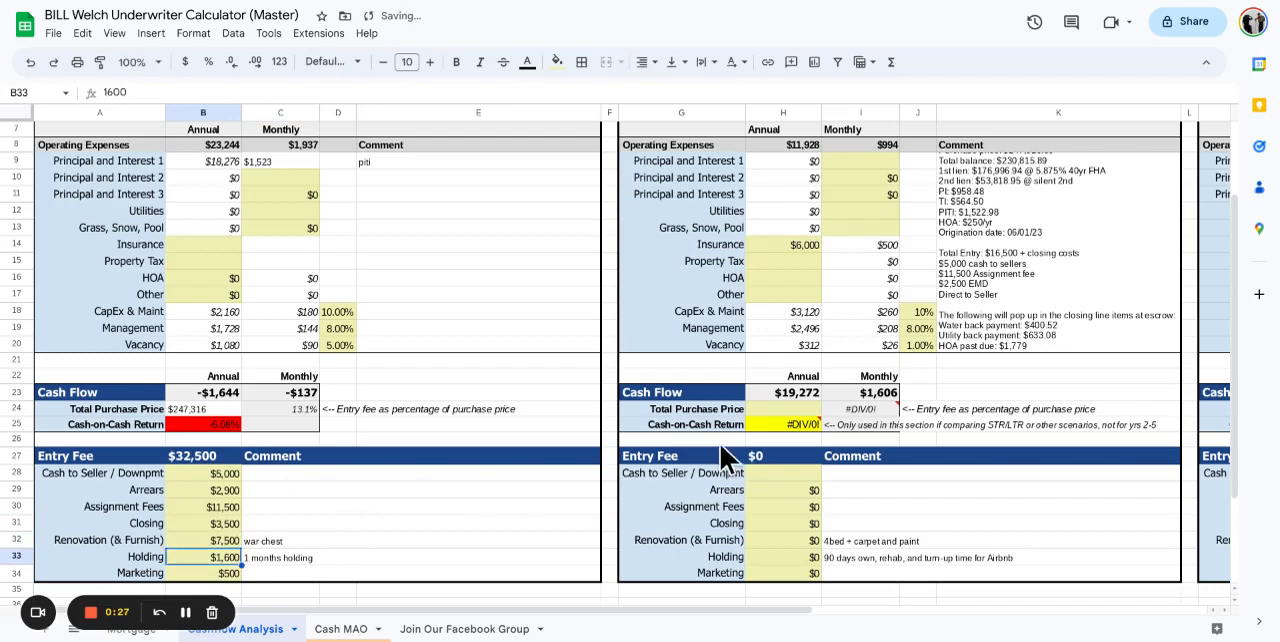
pyautogui.moveTo(280, 478)
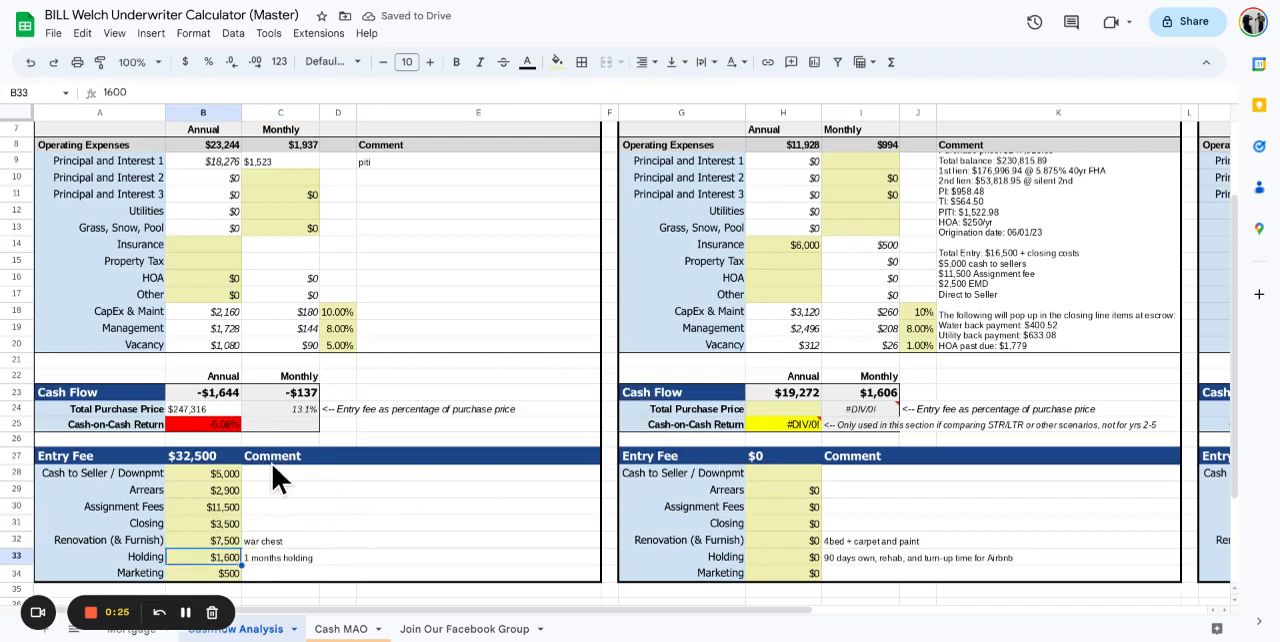
pyautogui.moveTo(378, 335)
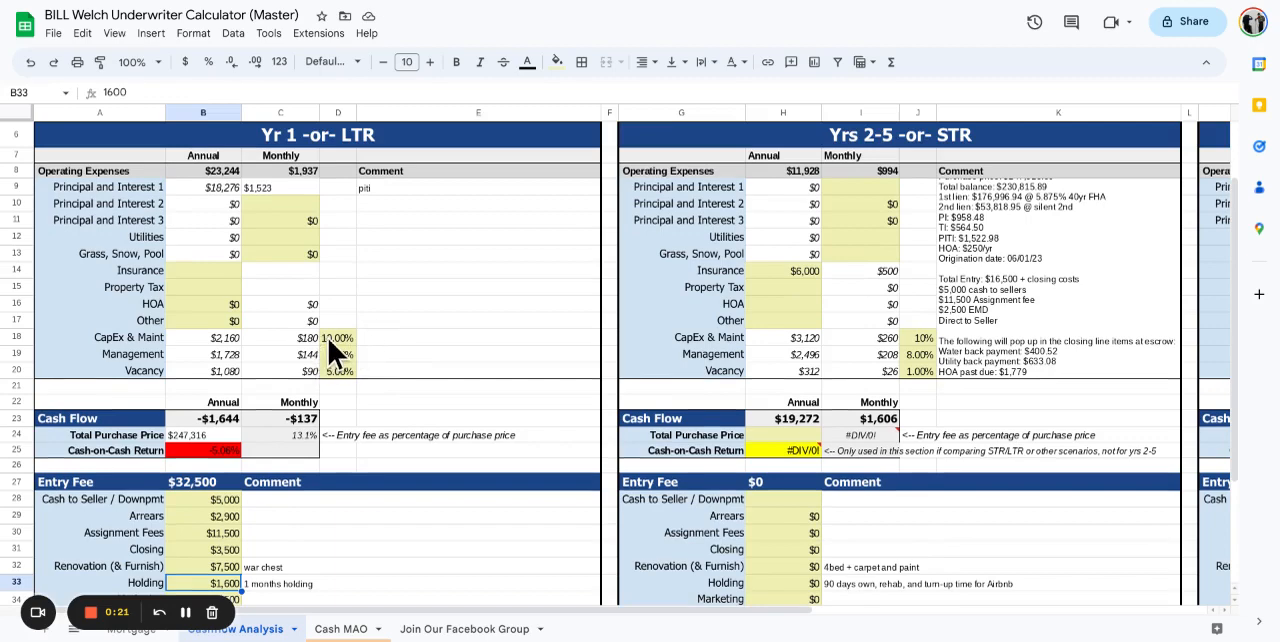
pyautogui.click(338, 337)
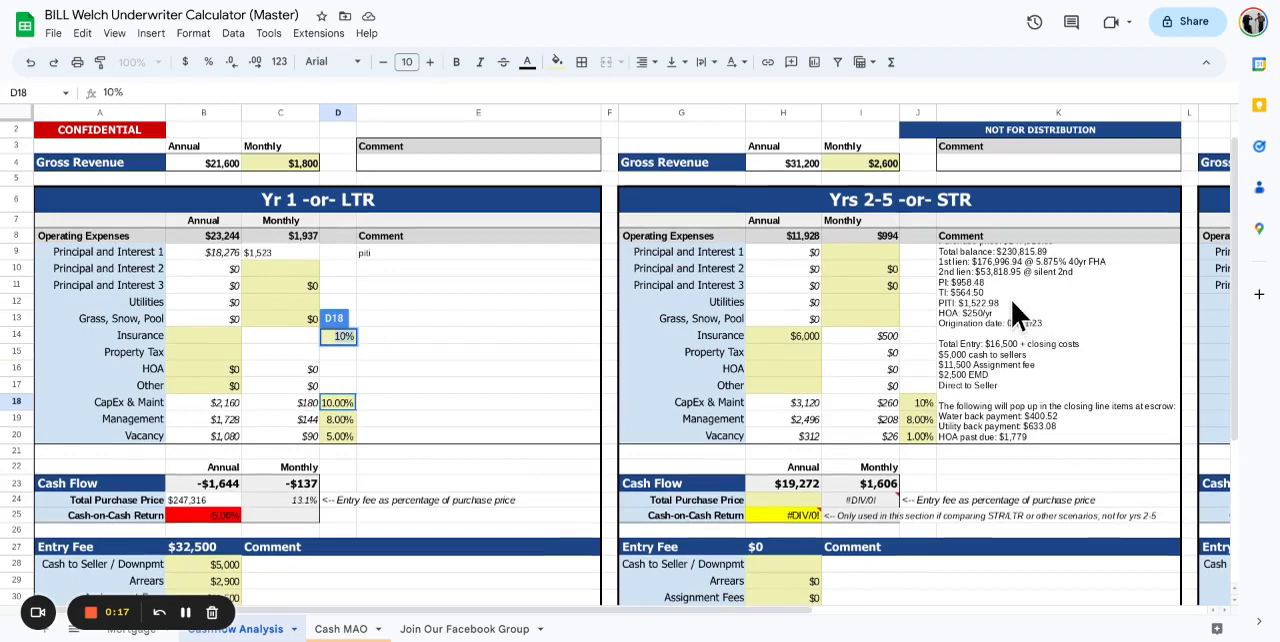
pyautogui.click(1057, 251)
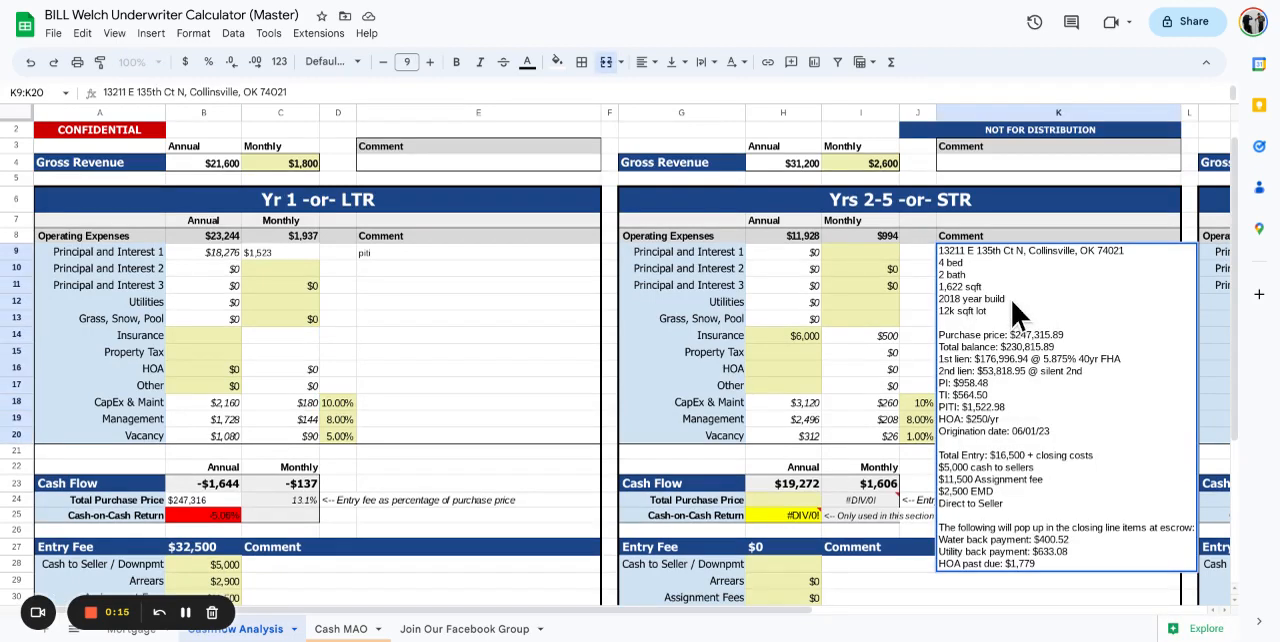